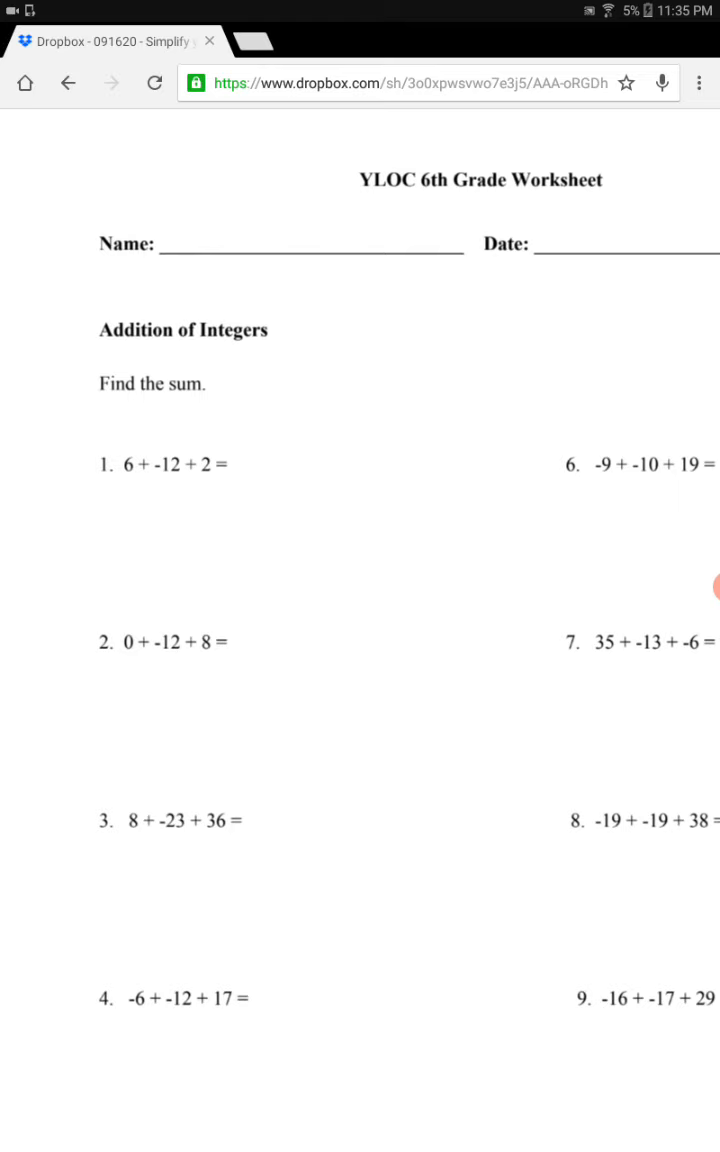
Enable the recorder's Brush drawing tool so the 6th.pdf worksheet can be handwritten on.
left_click(702, 586)
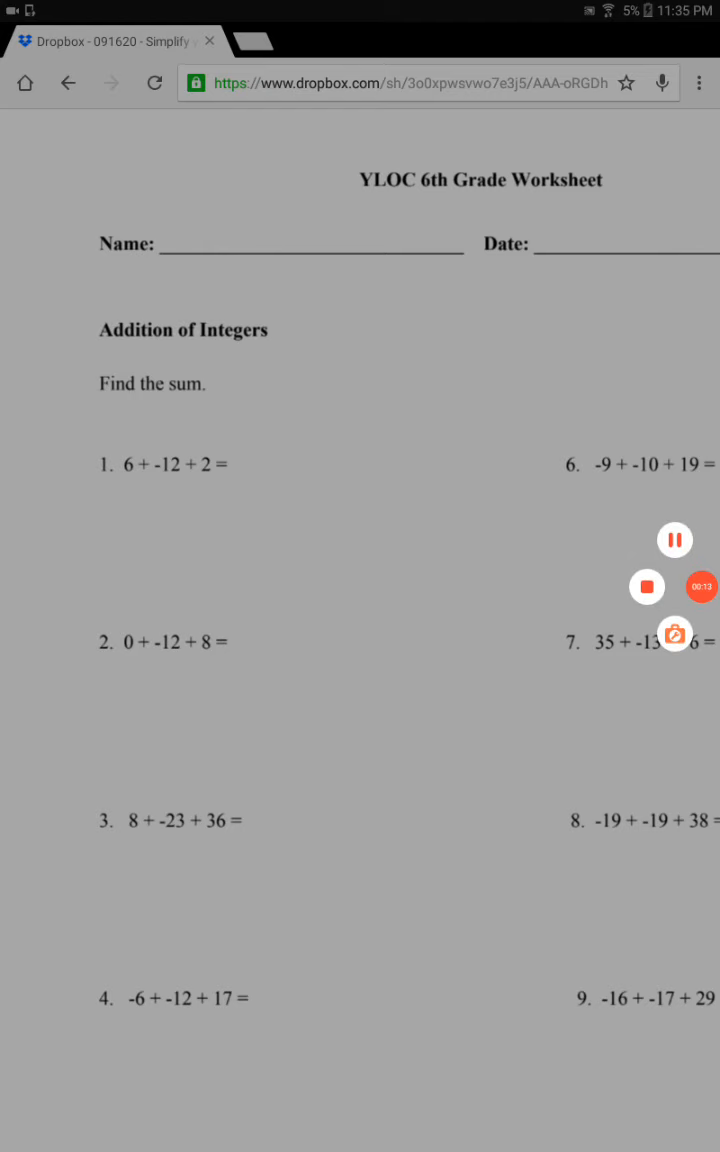
left_click(676, 630)
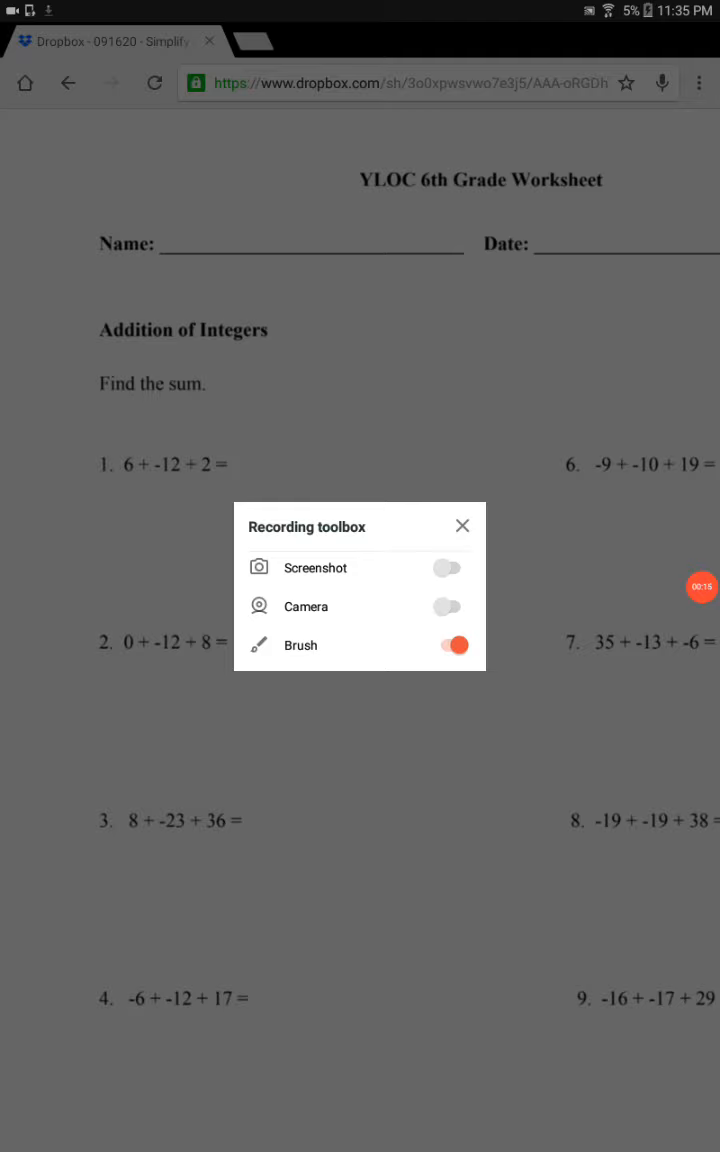
left_click(448, 644)
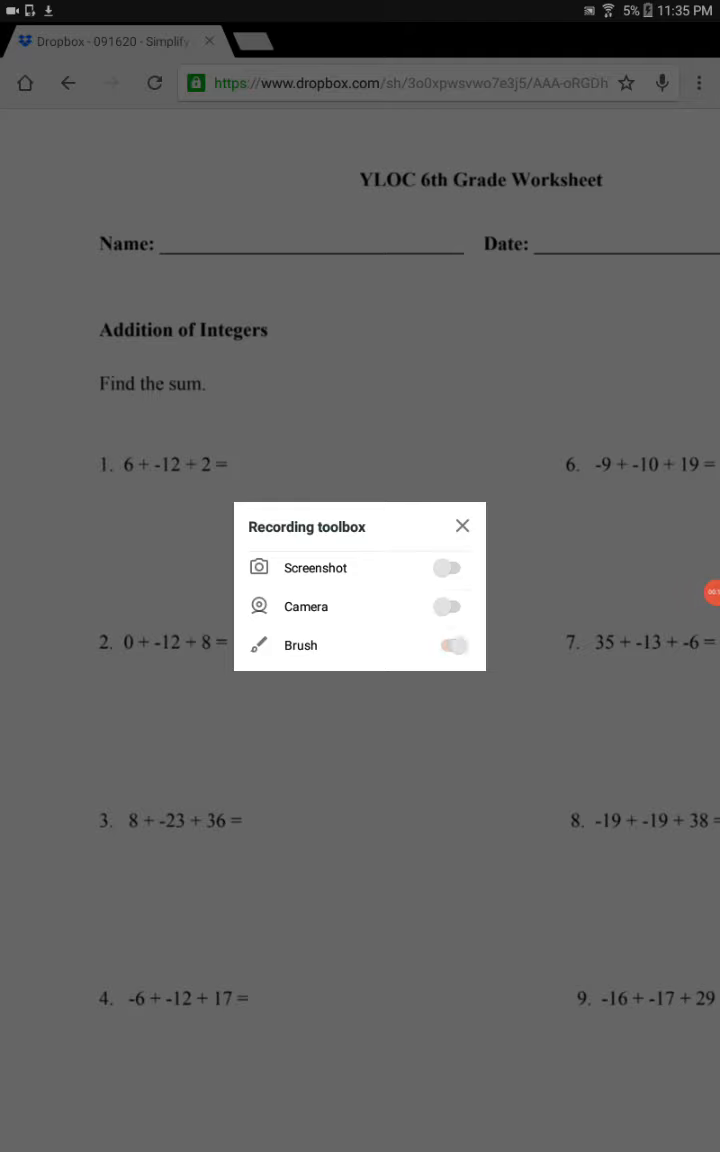
left_click(462, 524)
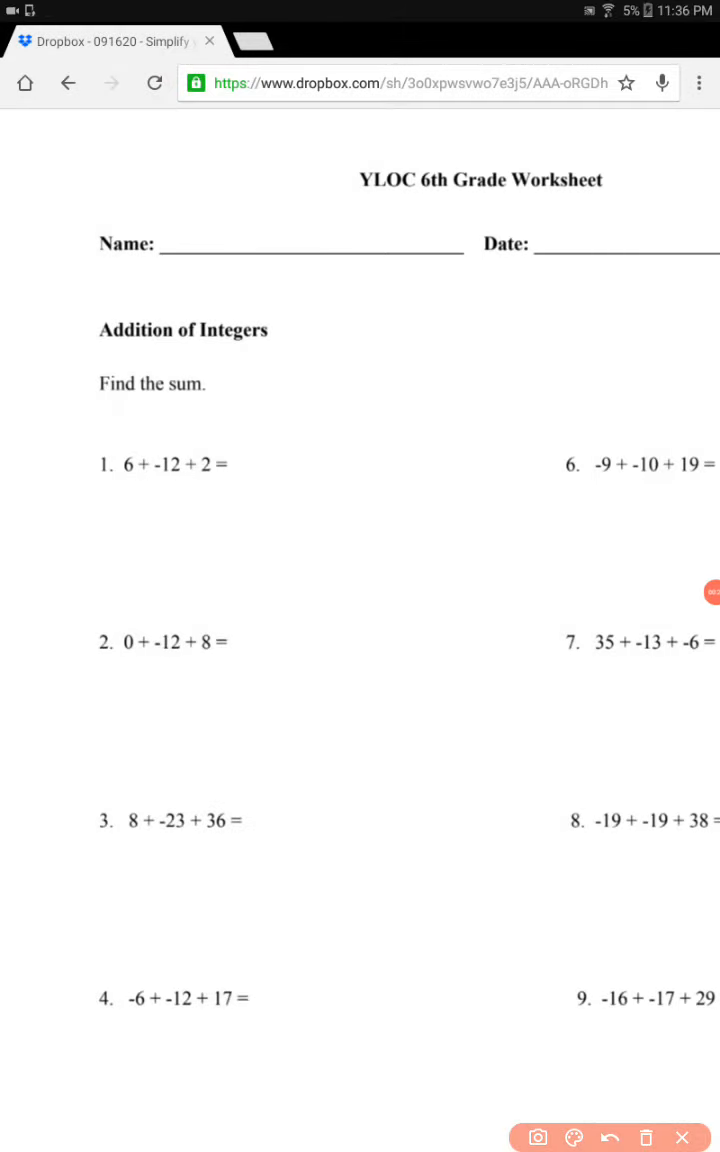
Underline 'Find the sum' and rewrite problem 1 as 6 + -12 + 2 beneath it.
left_click_drag(100, 408, 210, 400)
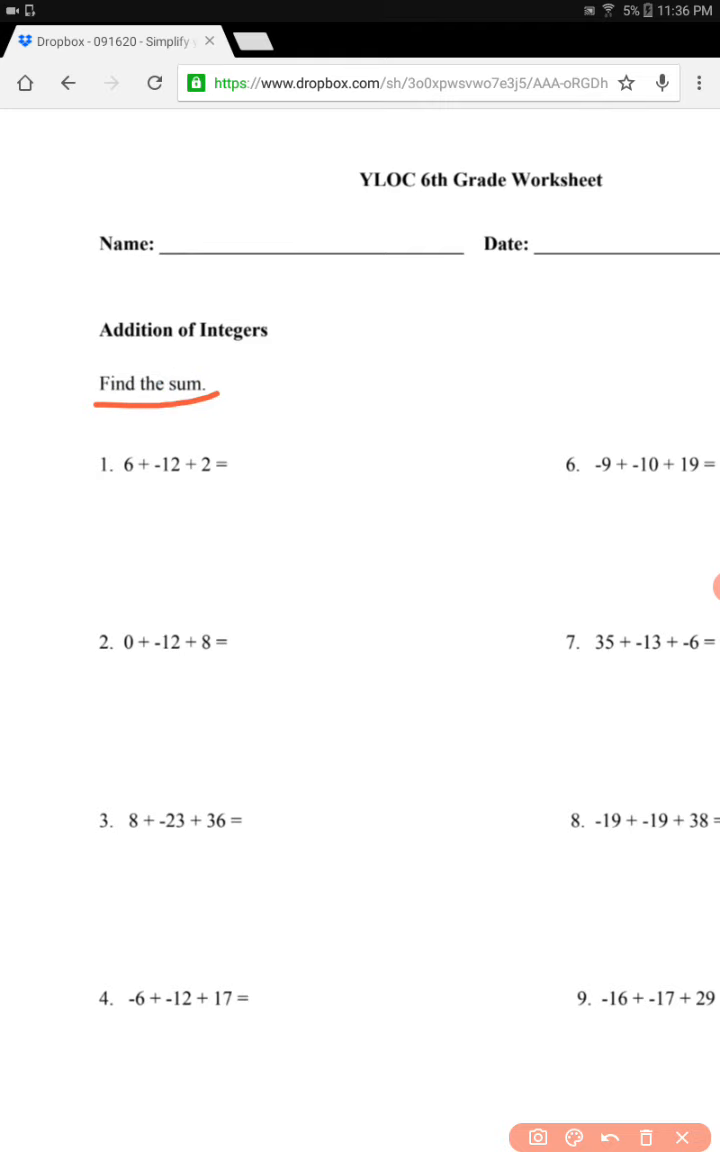
left_click_drag(110, 520, 114, 576)
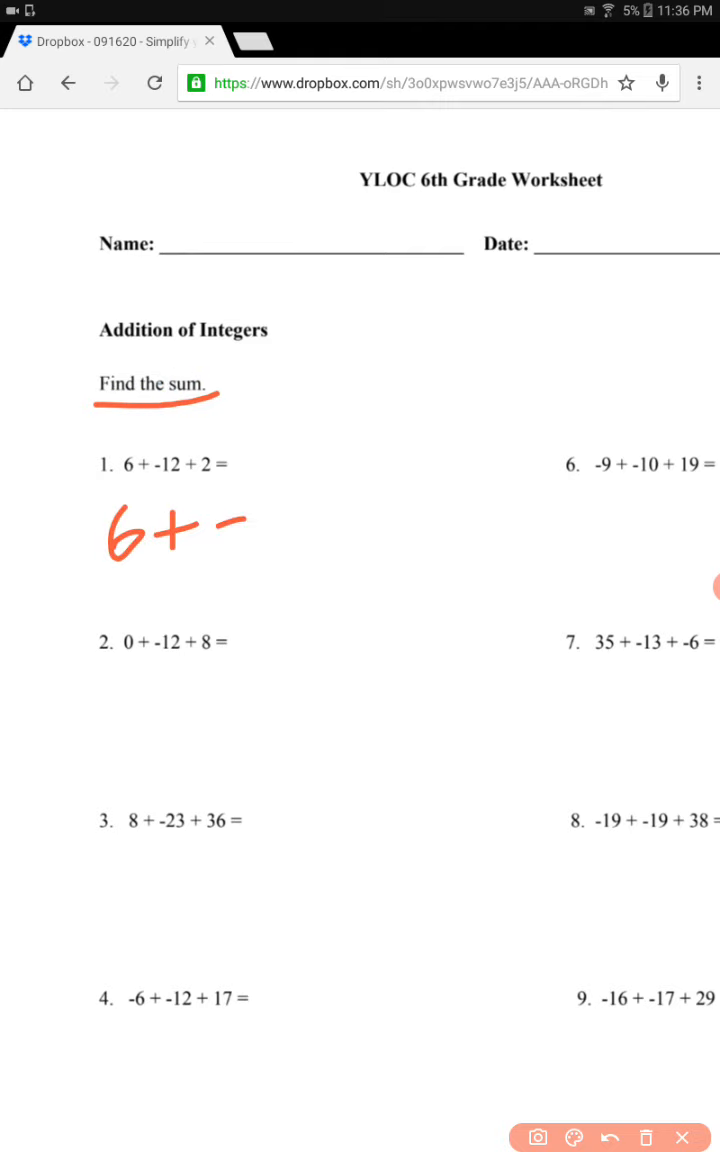
left_click_drag(230, 540, 370, 540)
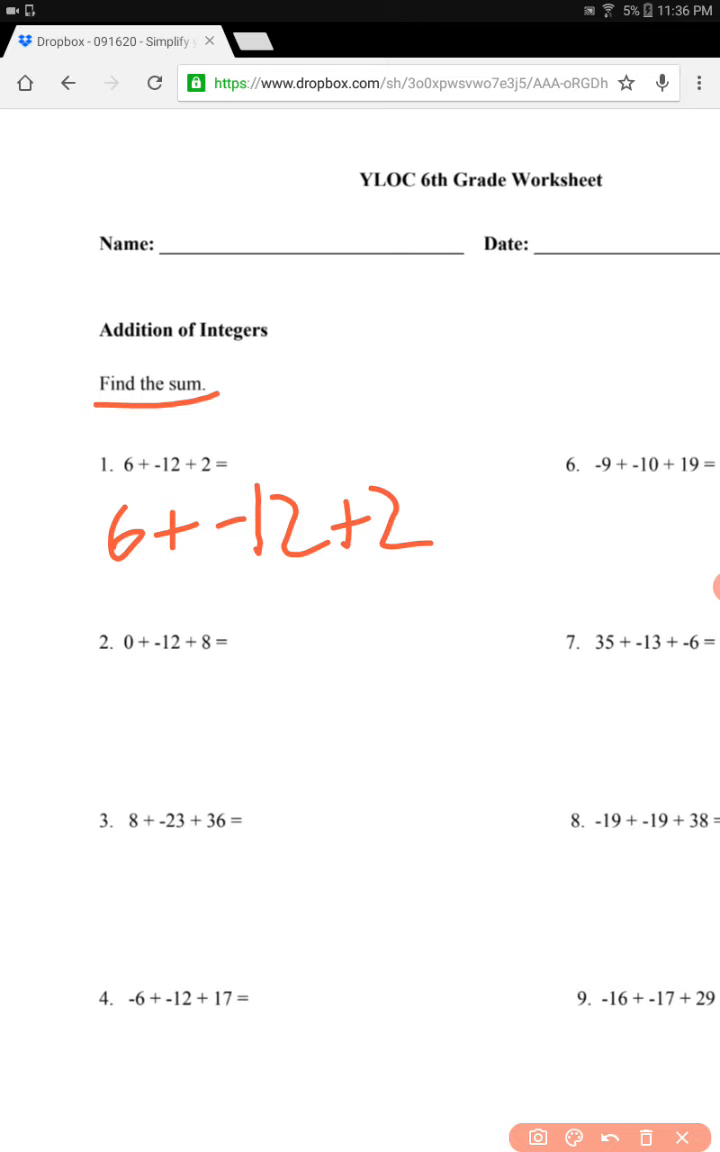
Write the side examples 6 + 6 = 12 and 6 - 6 = 0 above the problems.
left_click_drag(364, 280, 400, 330)
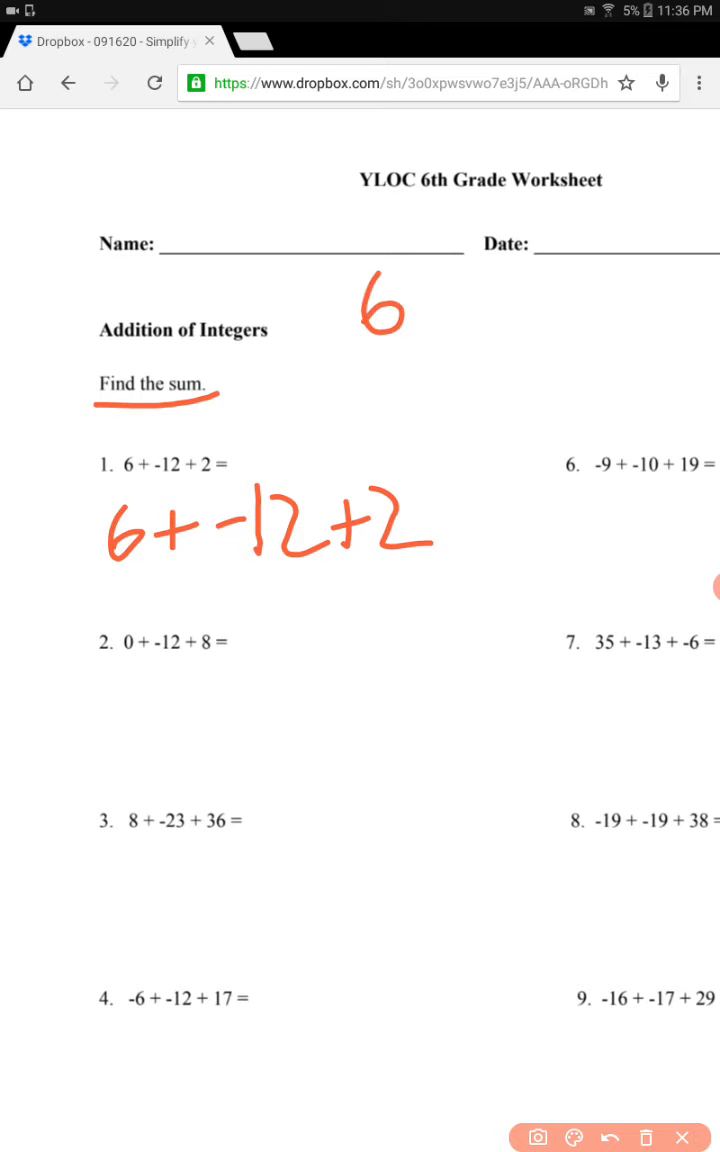
left_click_drag(420, 300, 470, 310)
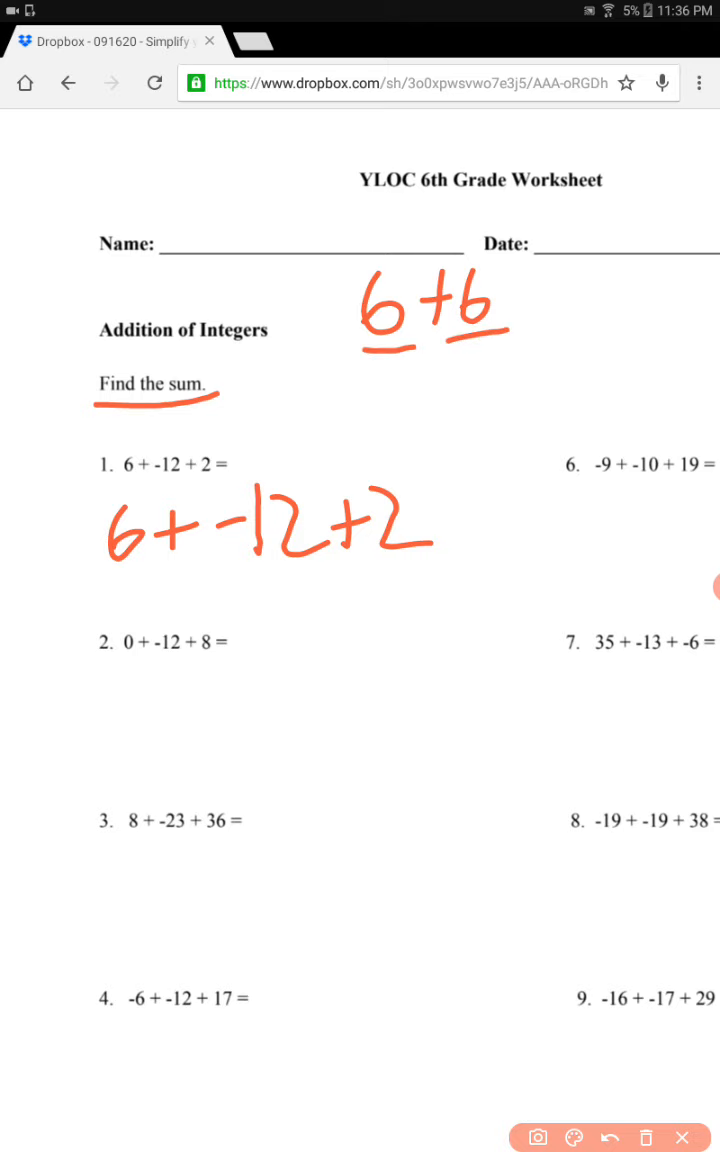
left_click_drag(524, 300, 620, 280)
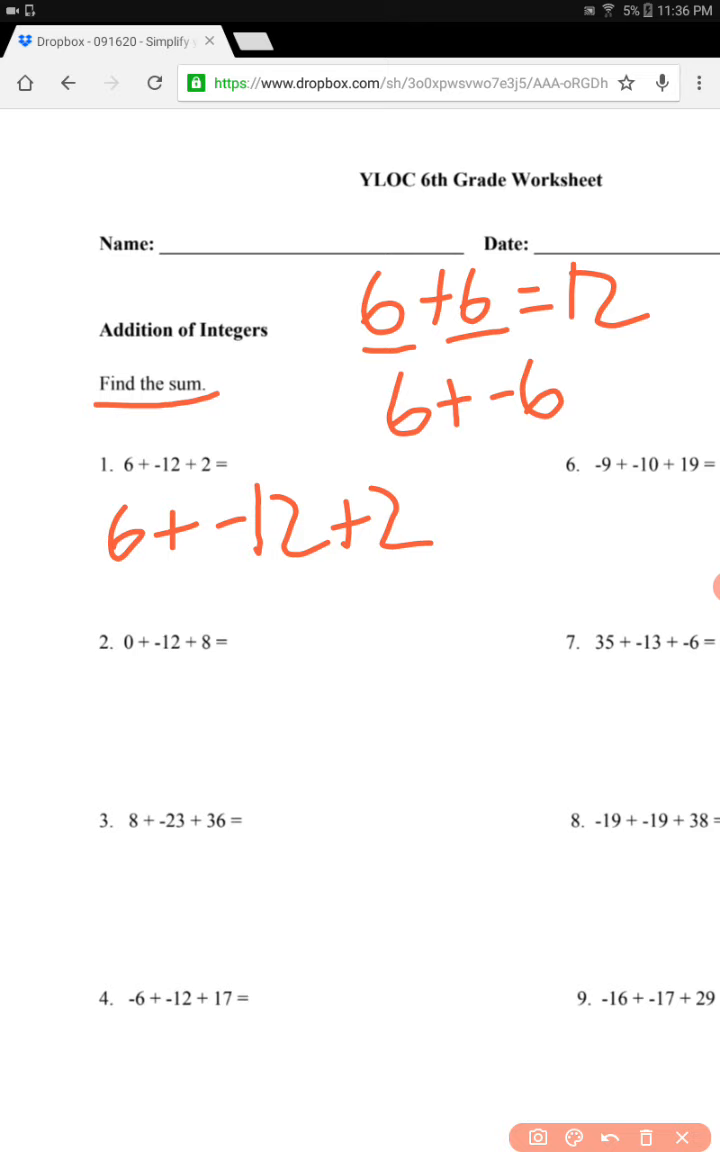
left_click_drag(390, 456, 604, 444)
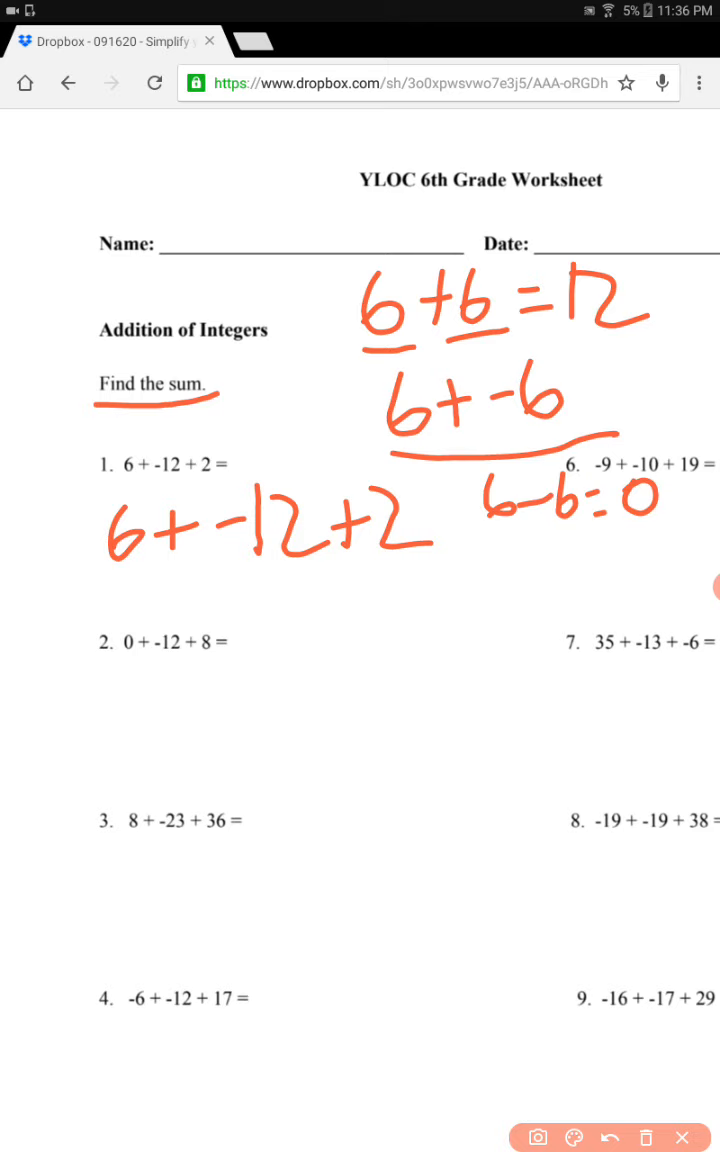
Simplify problem 1 to 6 - 12 + 2 and write the answer -6.
left_click_drag(156, 590, 210, 600)
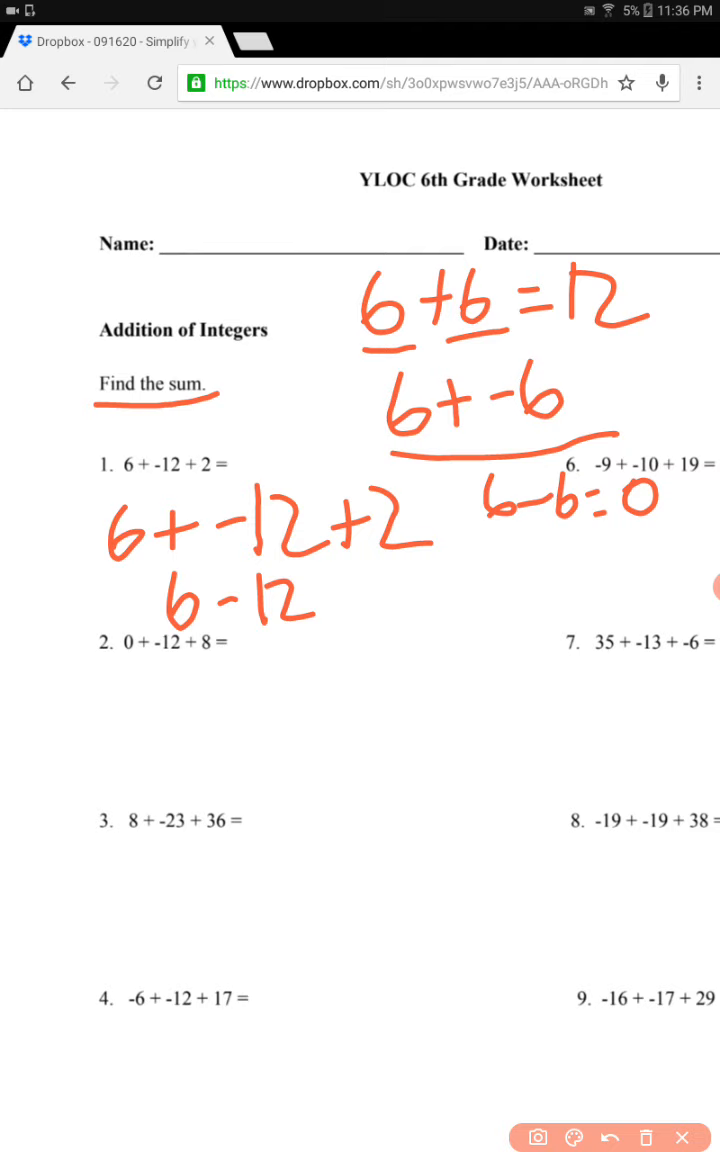
left_click_drag(240, 684, 310, 690)
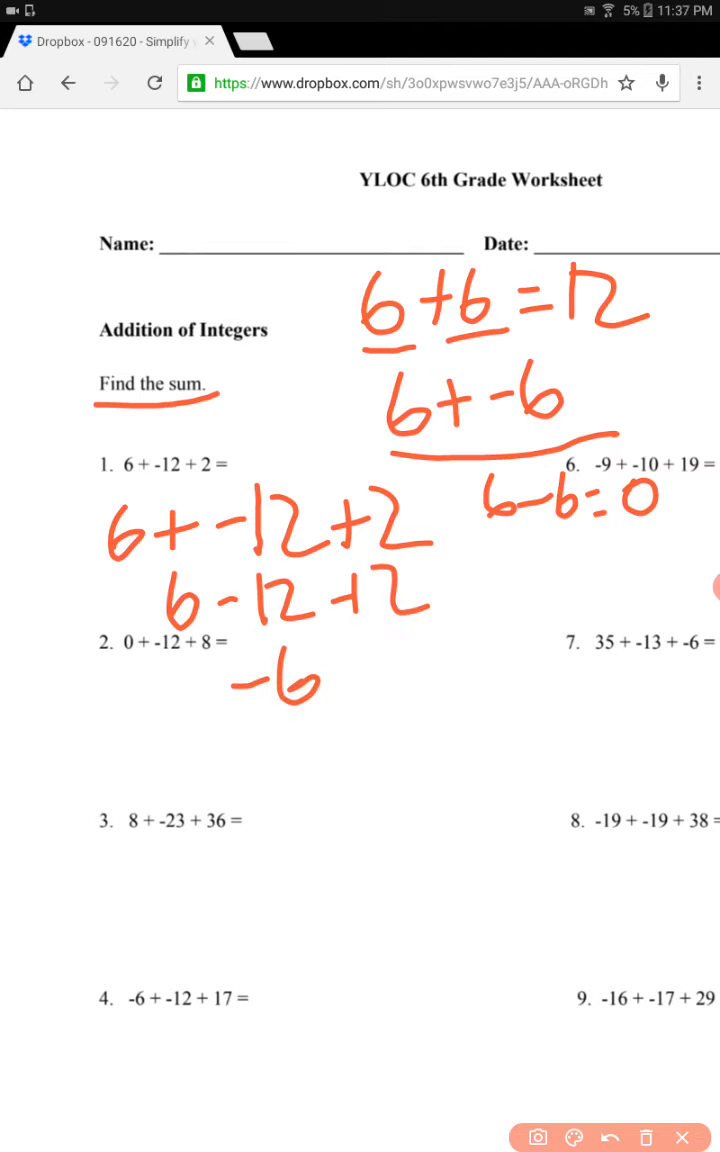
left_click_drag(330, 660, 350, 700)
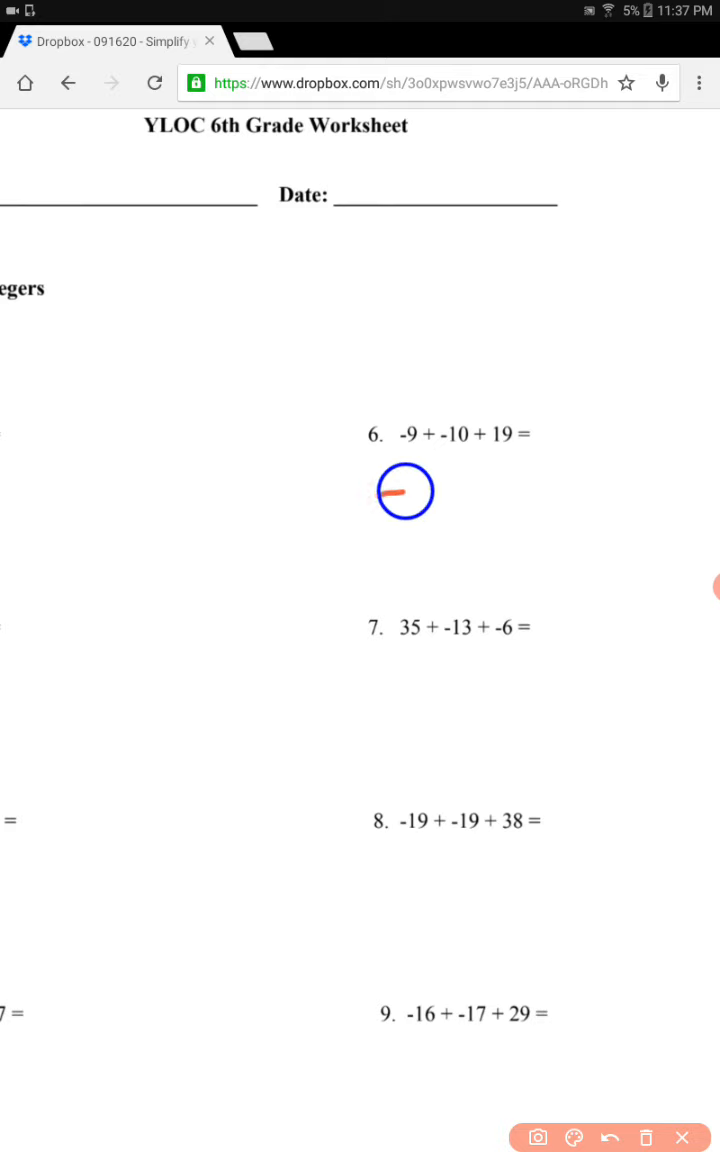
Rewrite problem 6 as -9 - 10 + 19 and group -9 - 10 into -19.
left_click_drag(384, 490, 460, 530)
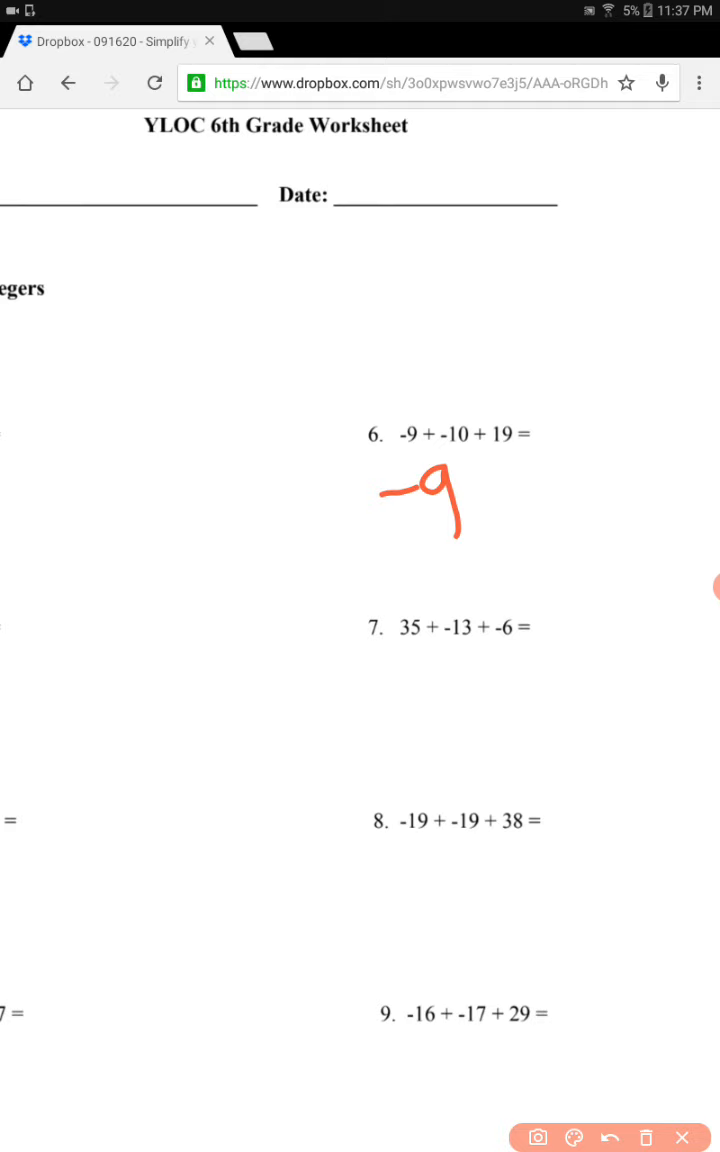
left_click_drag(486, 484, 524, 490)
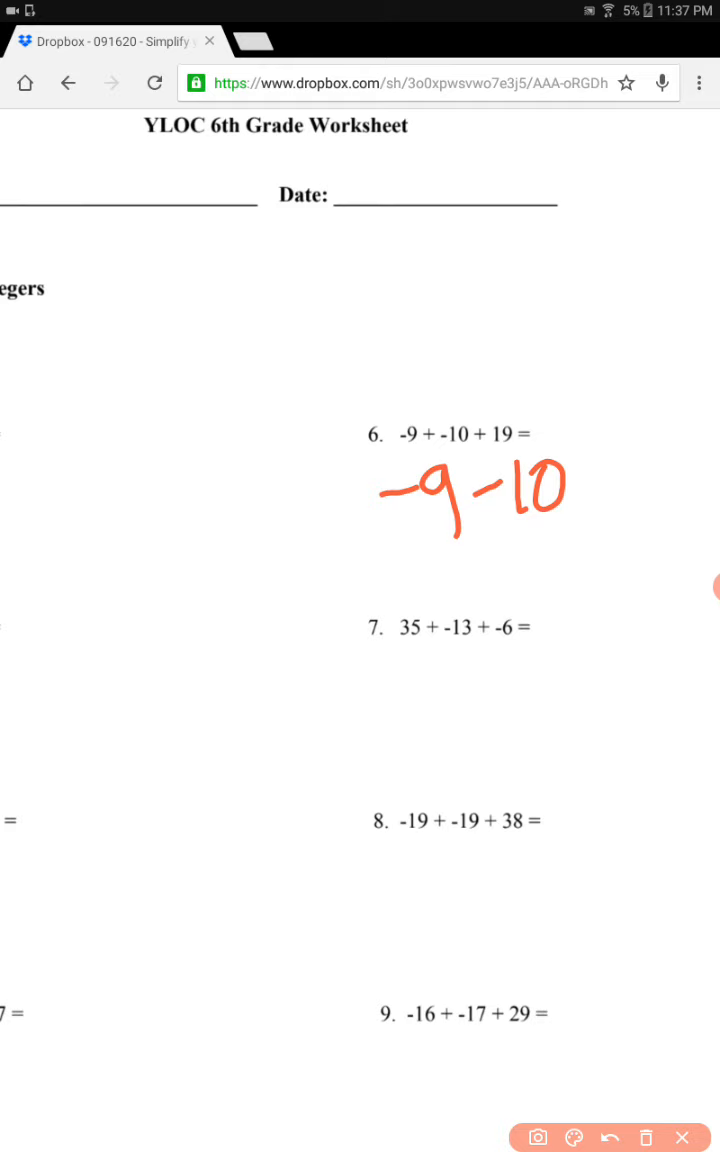
left_click_drag(590, 490, 636, 510)
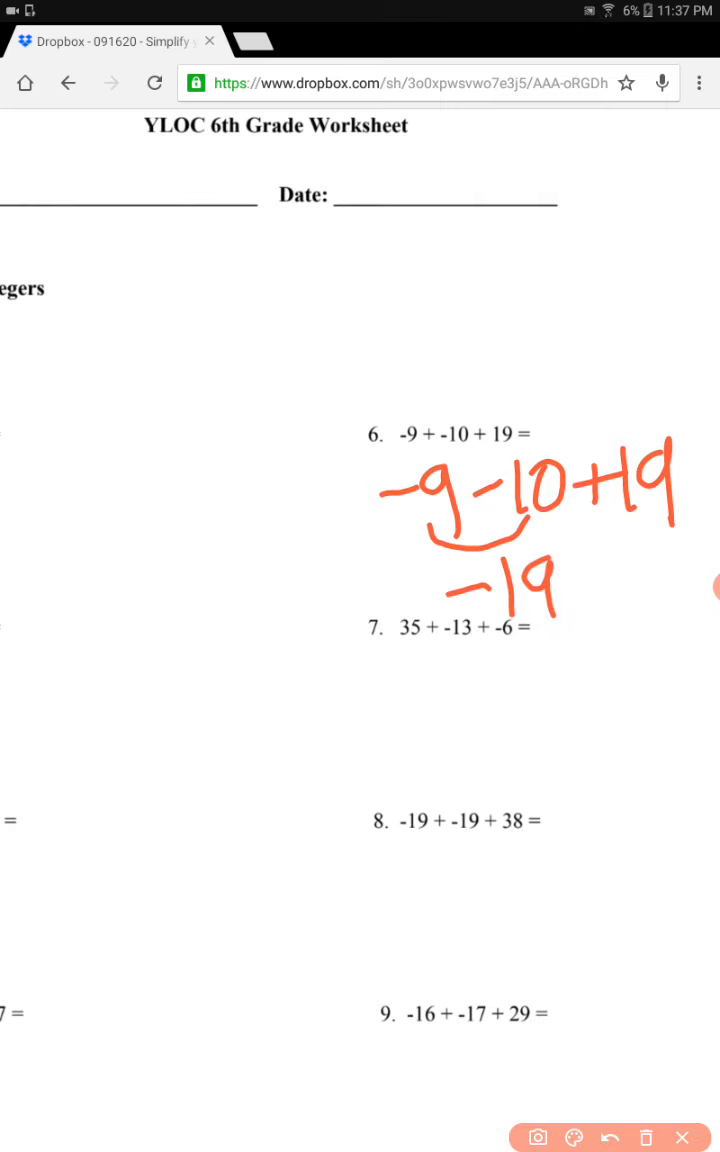
Finish the working as -19 + 19 = for problem 6.
left_click_drag(576, 580, 650, 580)
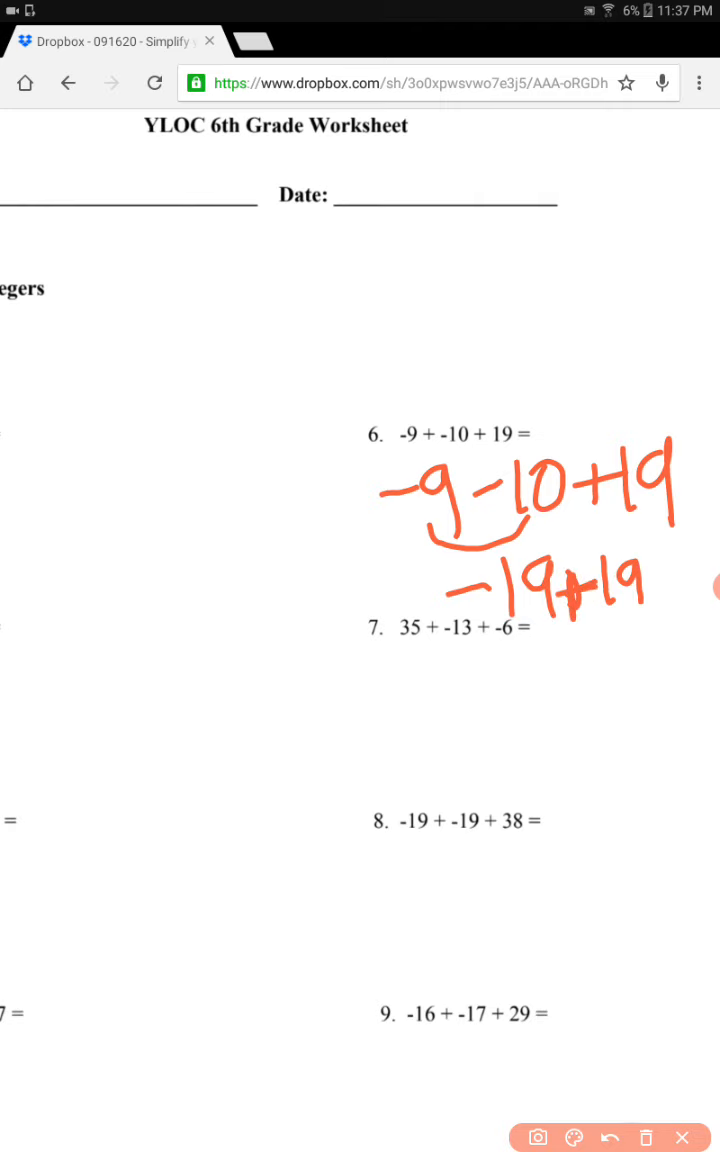
left_click_drag(640, 590, 670, 610)
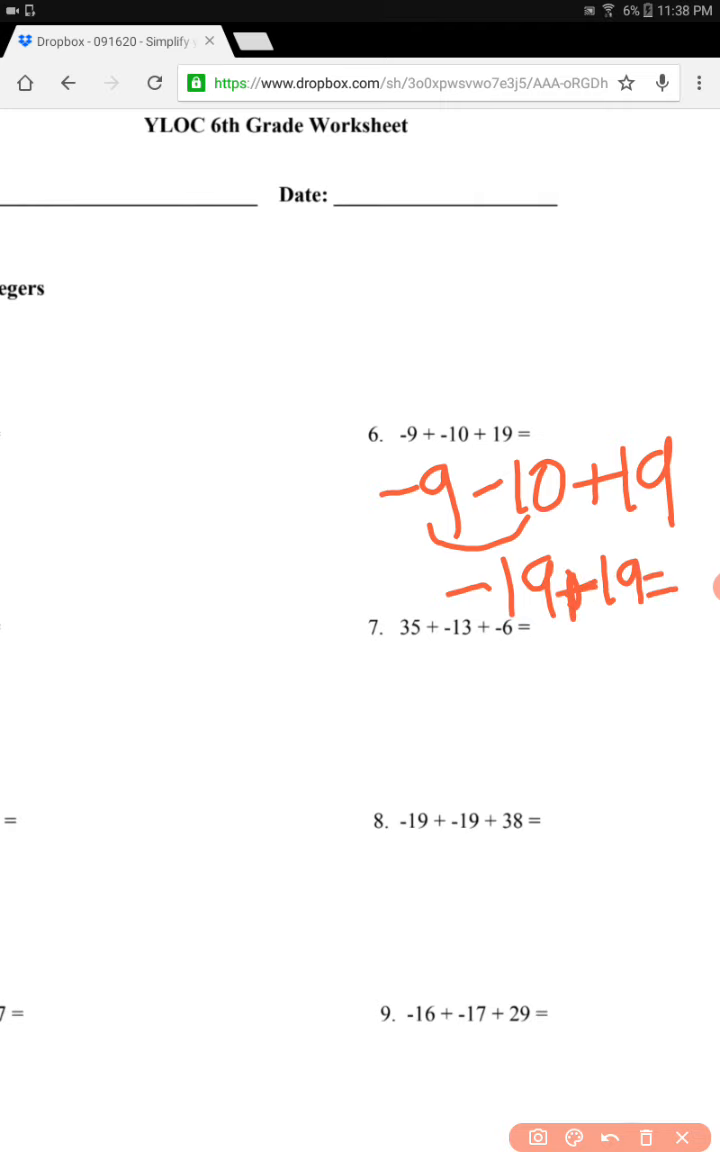
left_click_drag(596, 644, 616, 680)
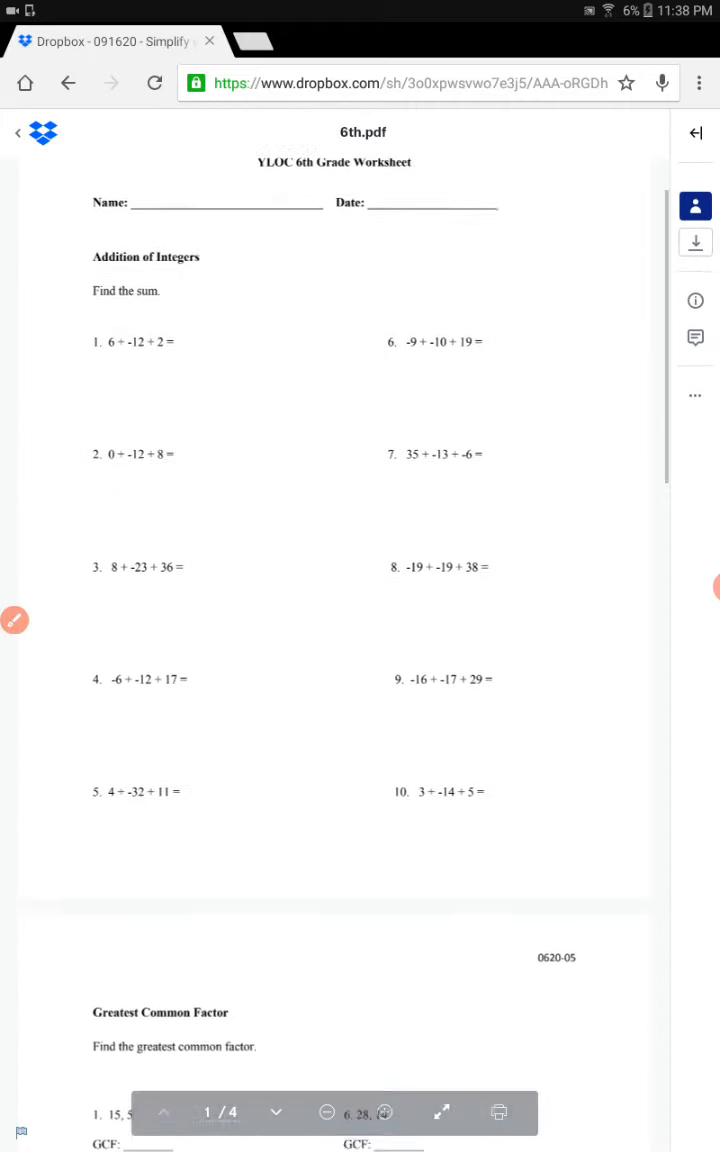
Scroll to the Greatest Common Factor section and resume drawing over it.
scroll("down", 3)
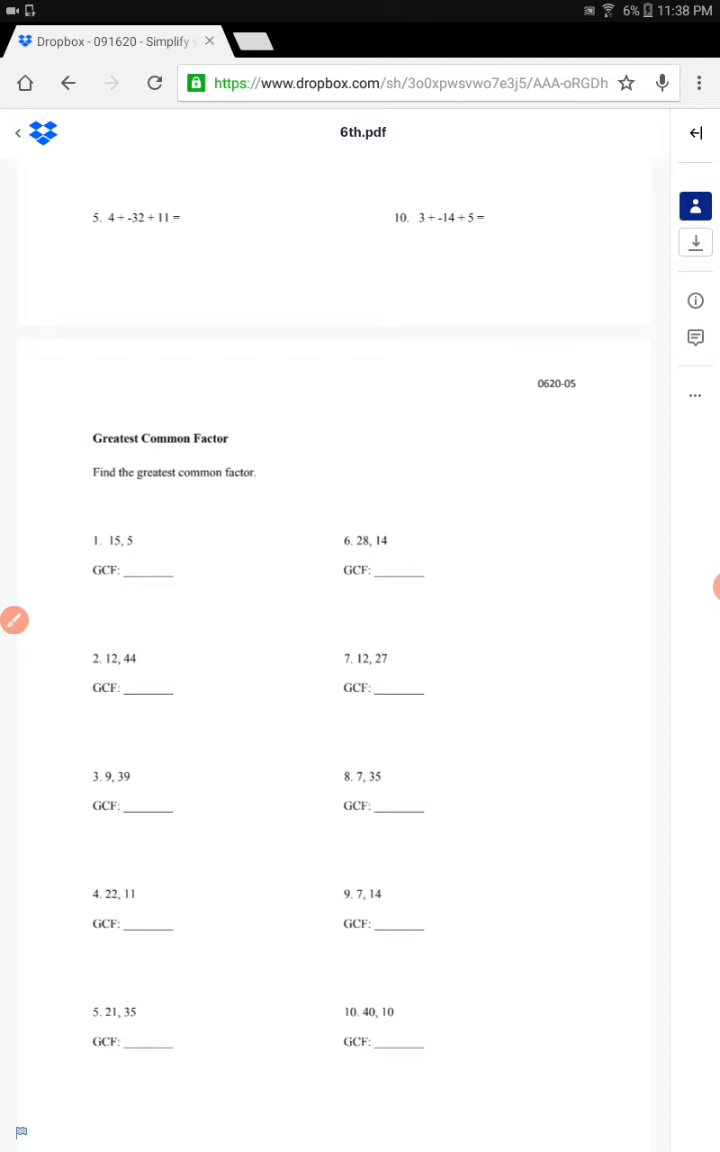
left_click(16, 620)
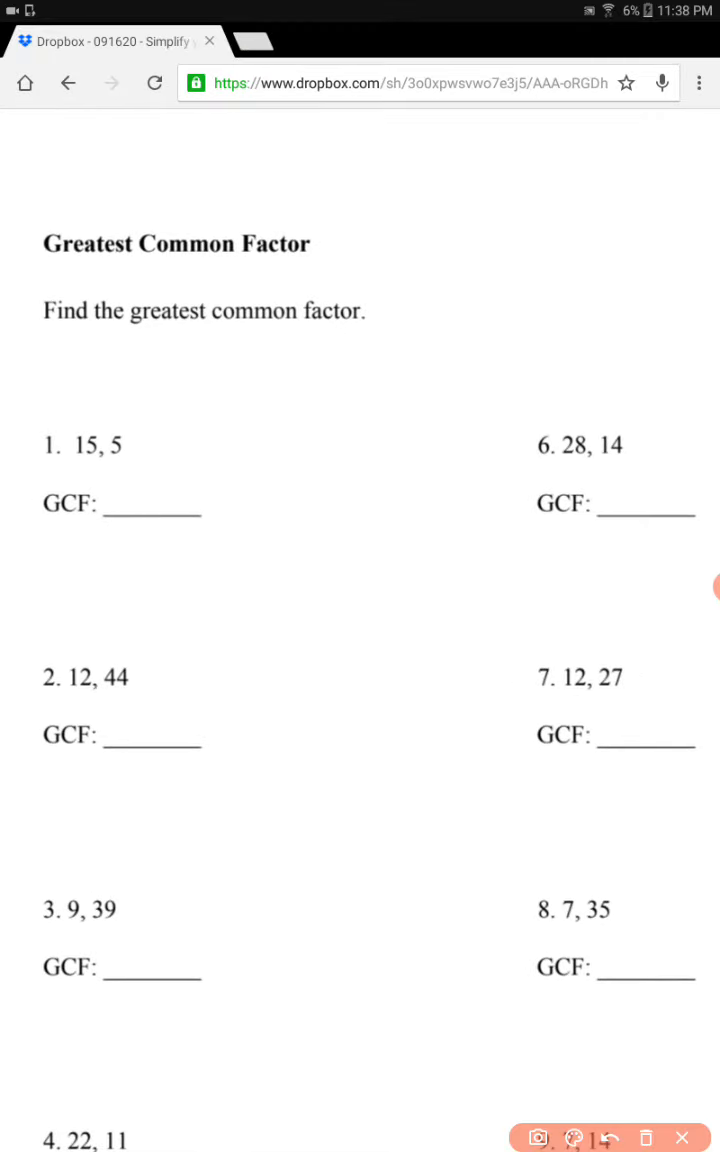
List factors 1, 3, 5, 15 of 15 and 1, 5 of 5 for GCF problem 1, circling the 1s.
left_click_drag(280, 360, 336, 364)
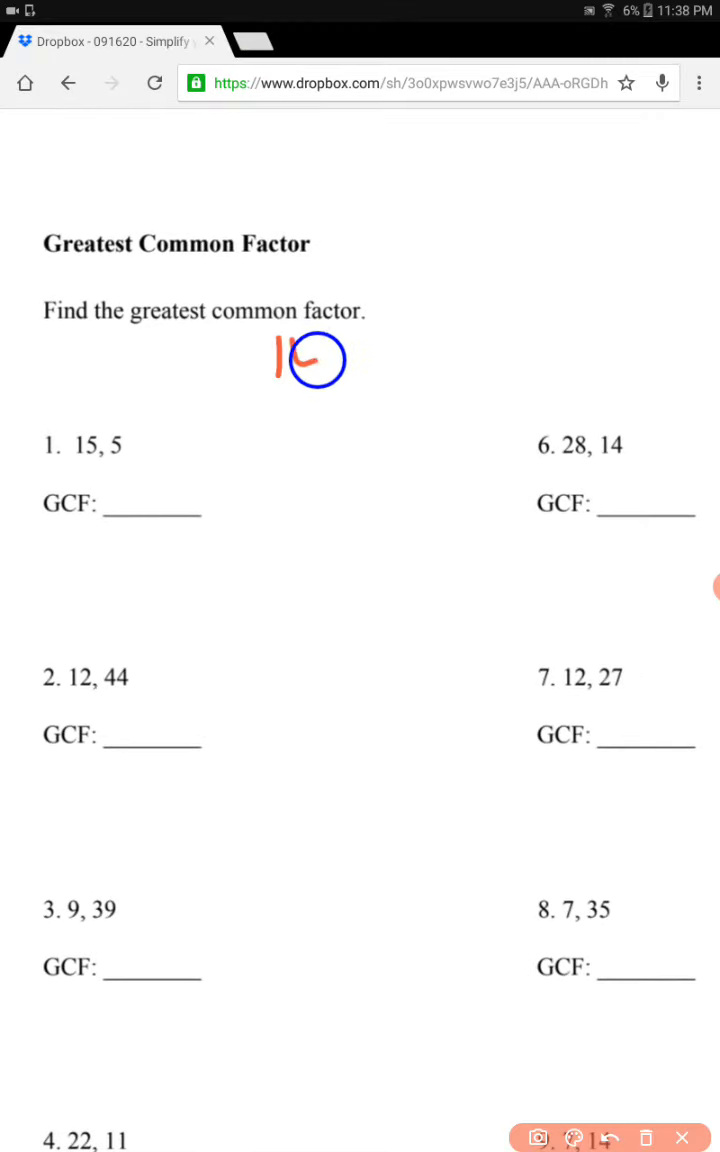
left_click_drag(280, 360, 450, 390)
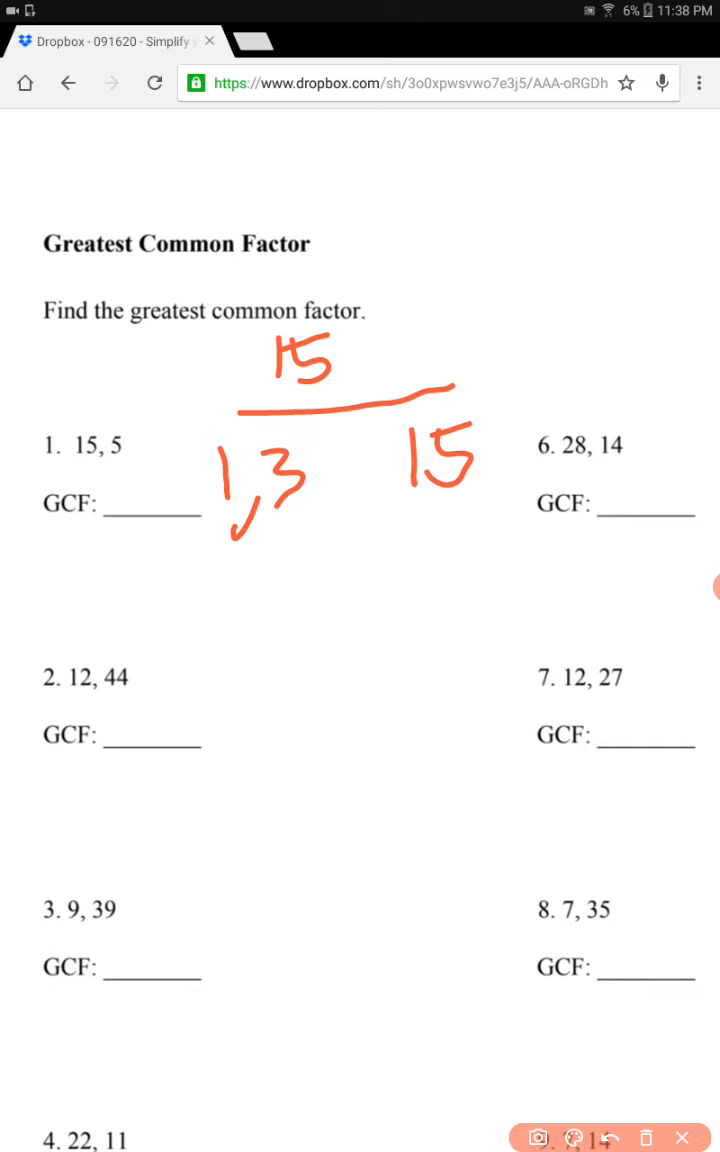
left_click_drag(330, 480, 400, 490)
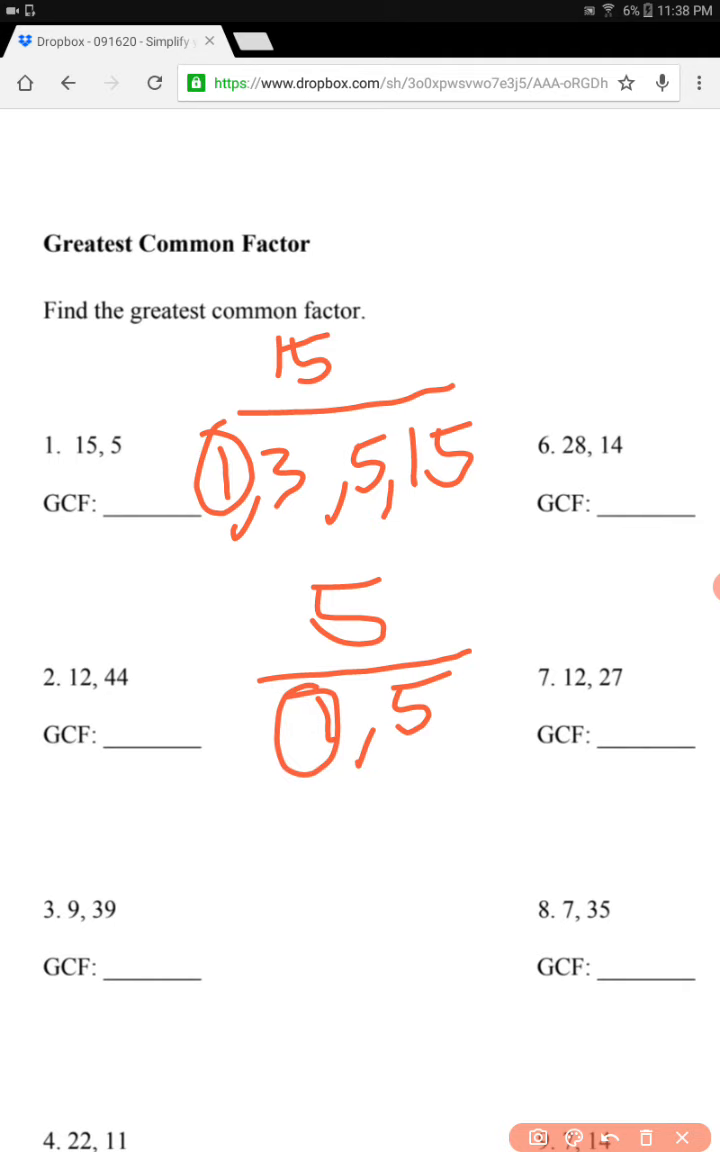
left_click_drag(360, 476, 410, 730)
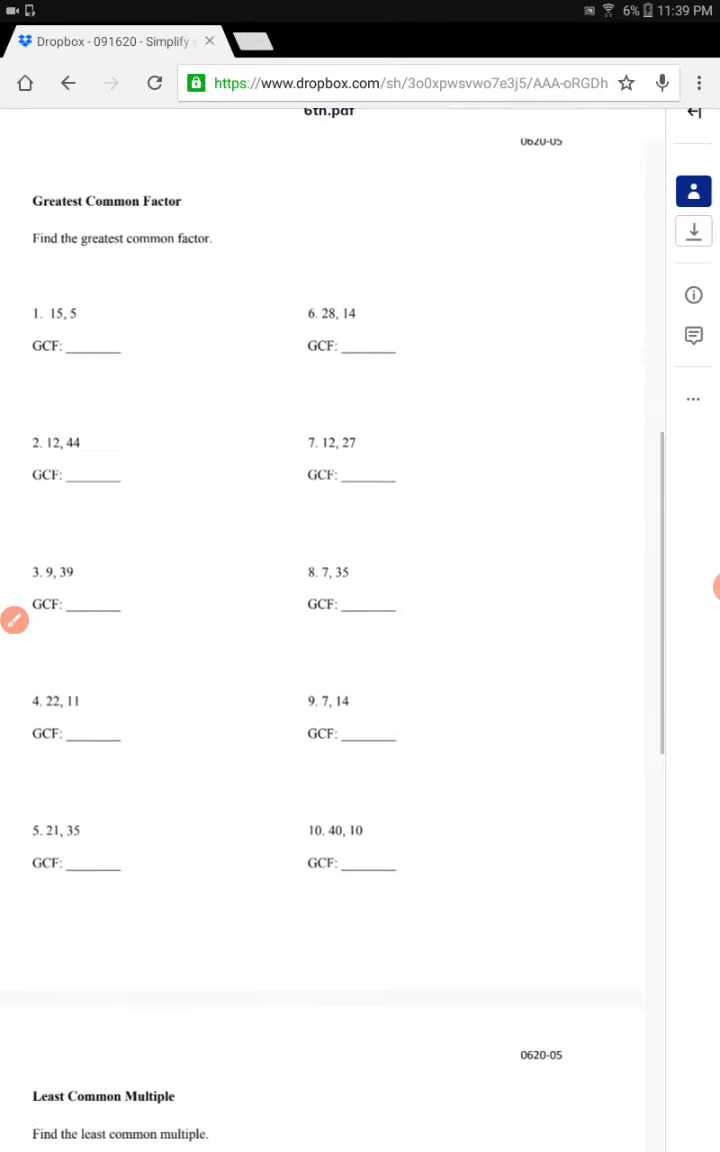
Scroll to the Least Common Multiple section and enter drawing mode on it.
scroll("down", 3)
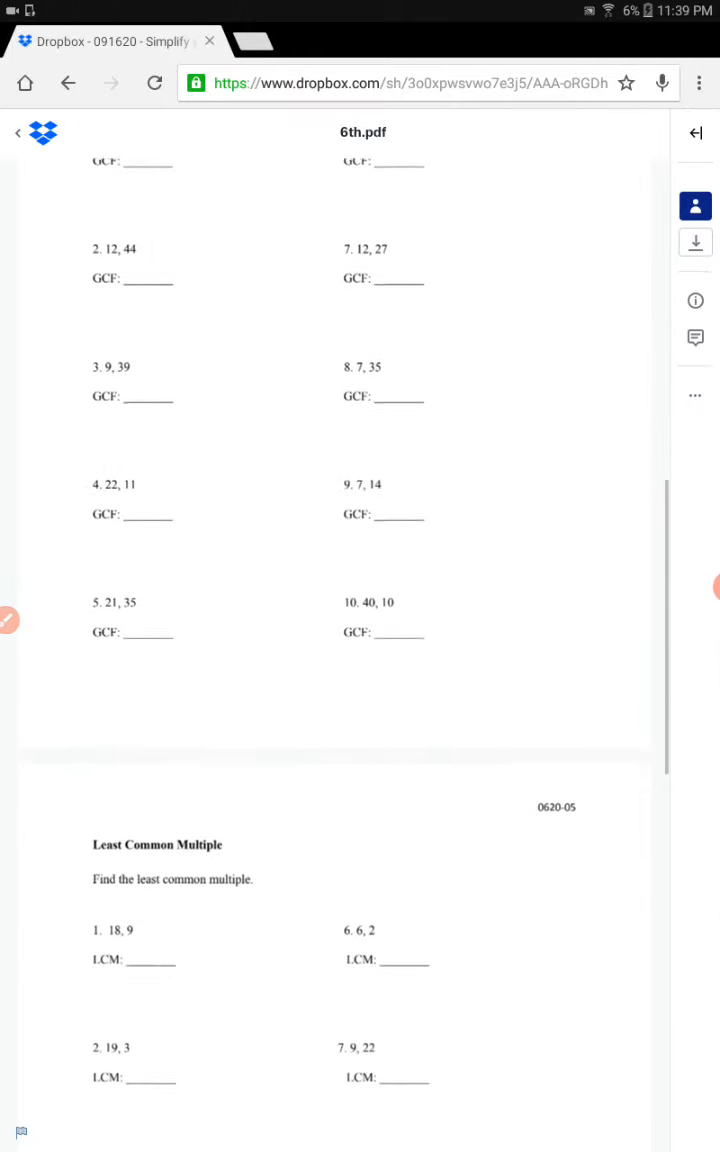
scroll("down", 3)
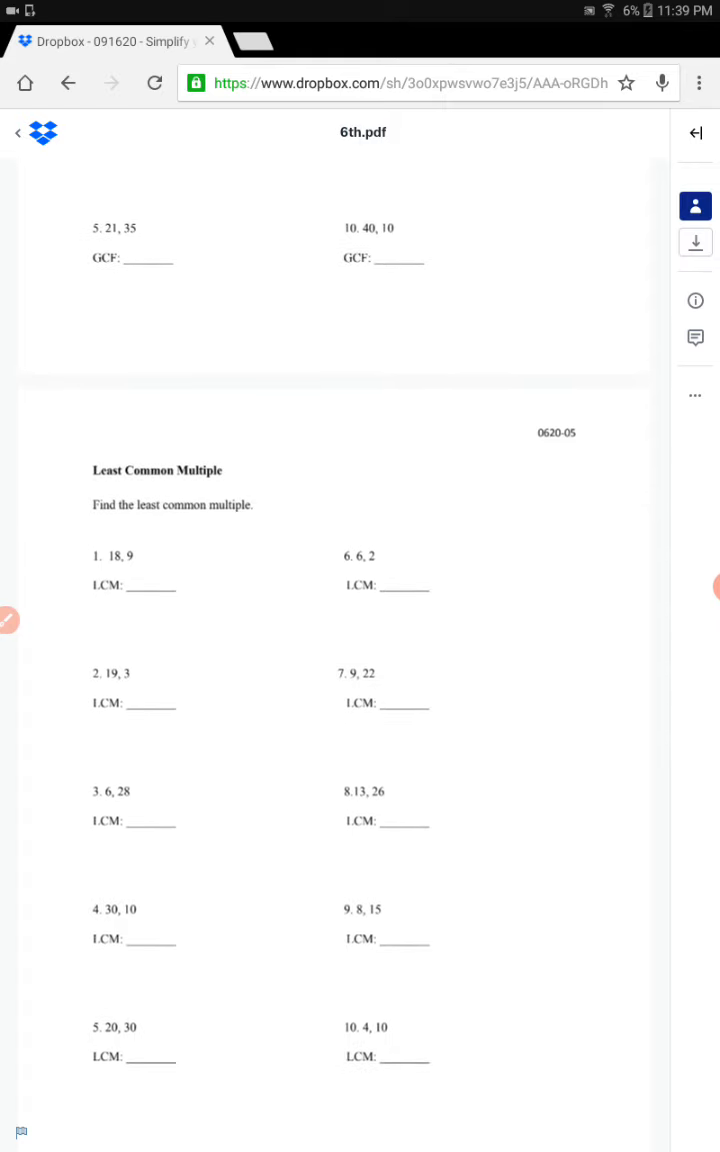
left_click(10, 620)
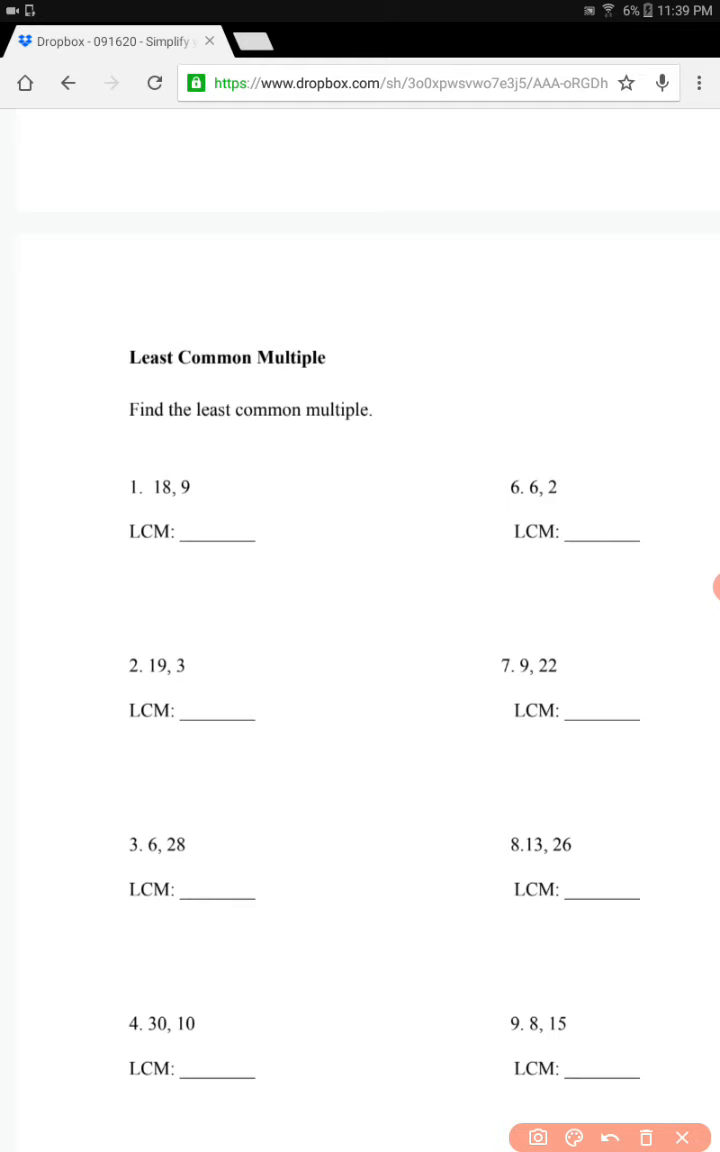
List the multiples 9, 18, 27, 36… beside LCM problem 1.
left_click_drag(300, 500, 340, 500)
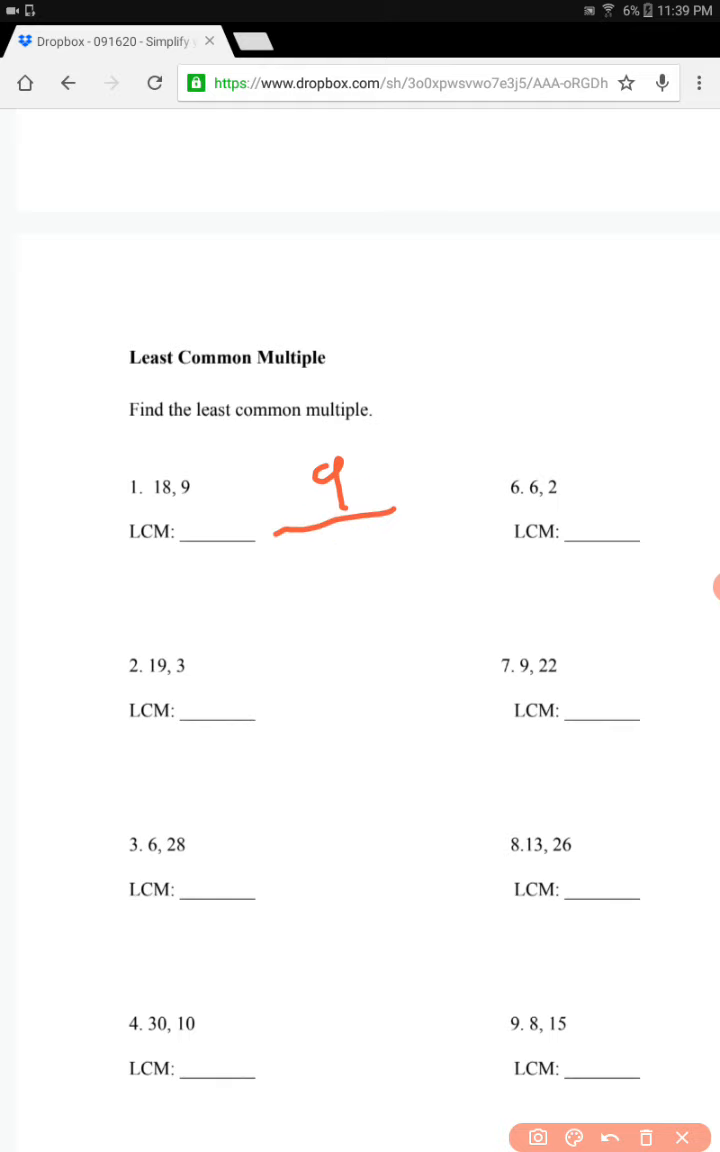
left_click_drag(300, 570, 320, 610)
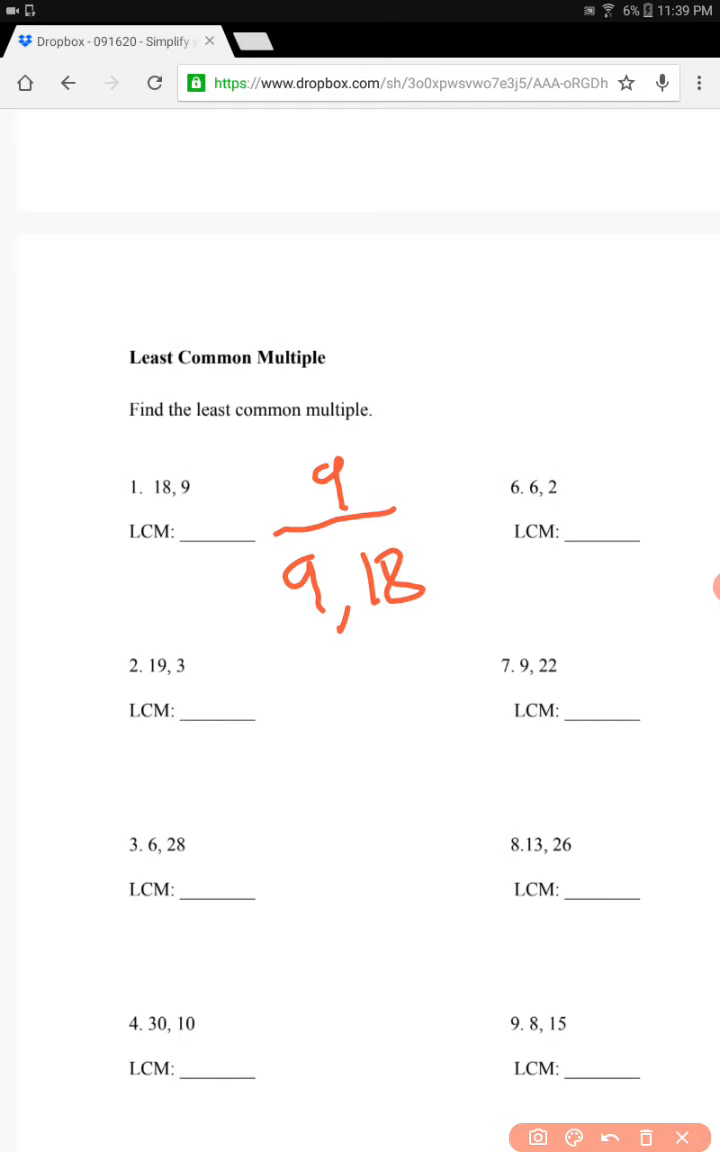
left_click_drag(296, 680, 344, 700)
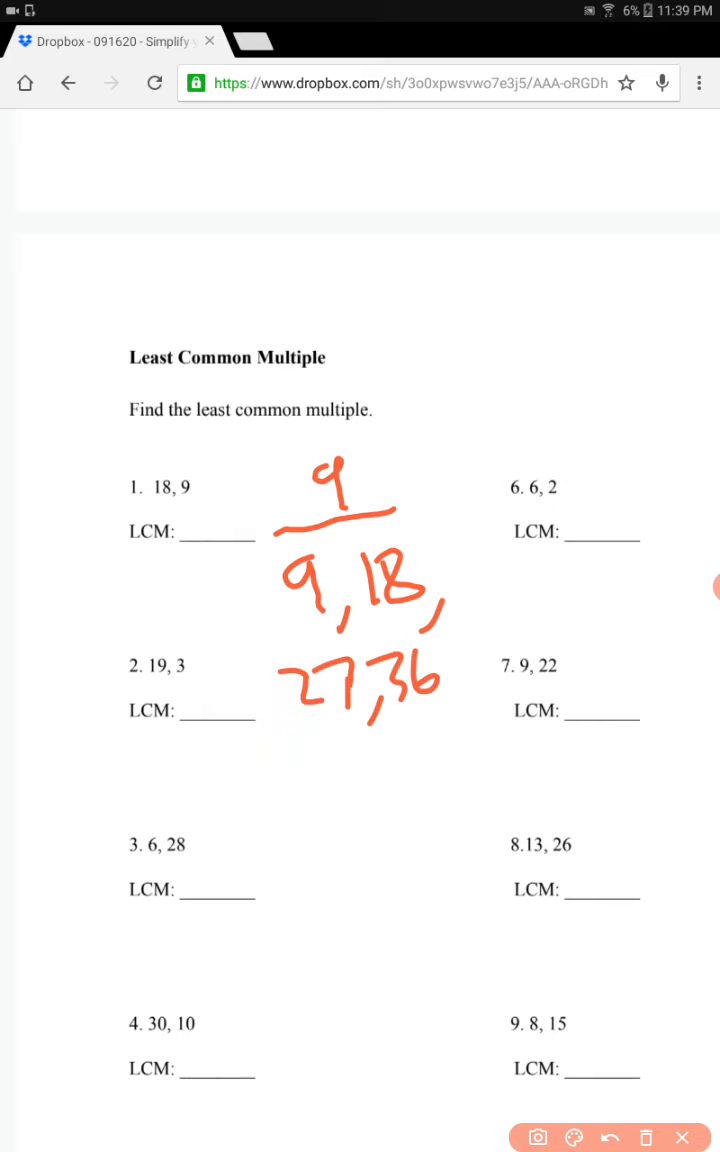
left_click_drag(304, 760, 330, 760)
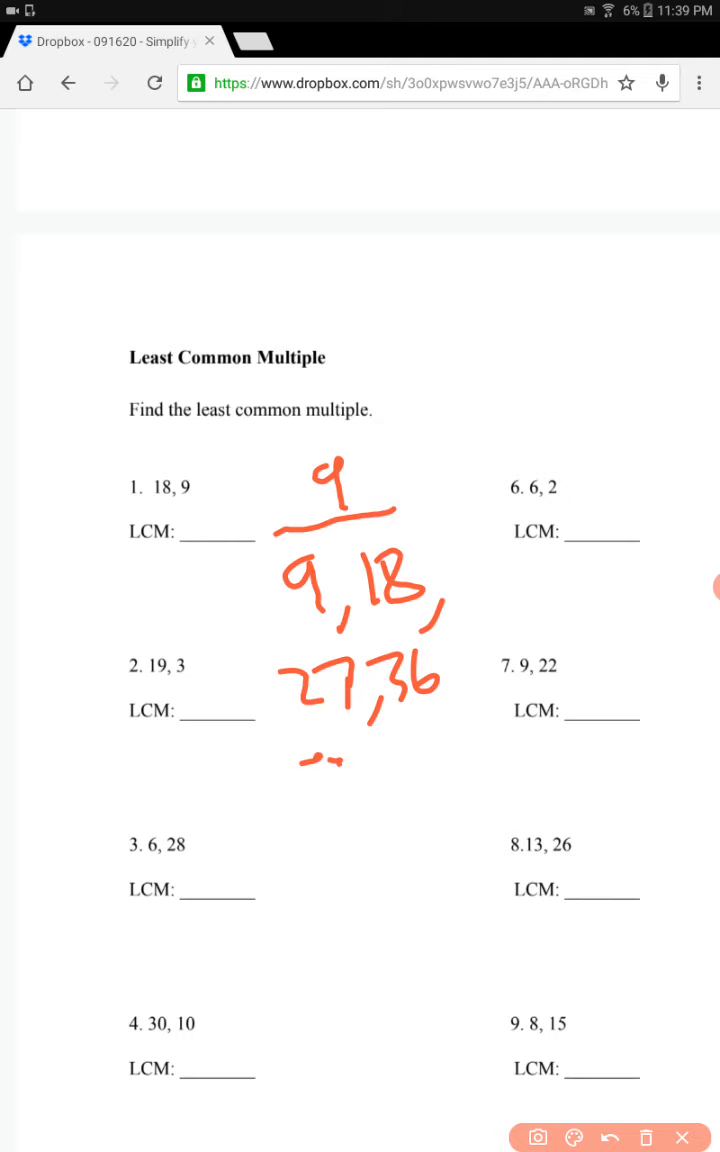
List multiples 18, 36, 54…, circle 18 and 36, then leave markup without keeping it.
left_click_drag(336, 760, 376, 740)
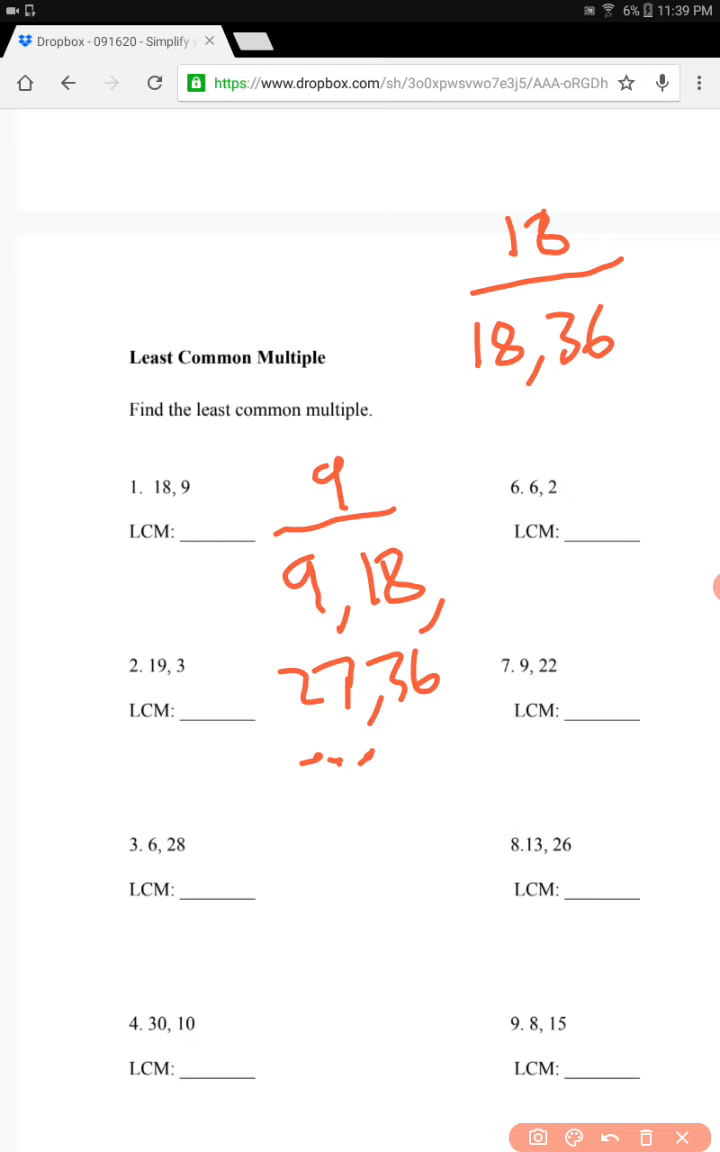
left_click_drag(616, 356, 628, 376)
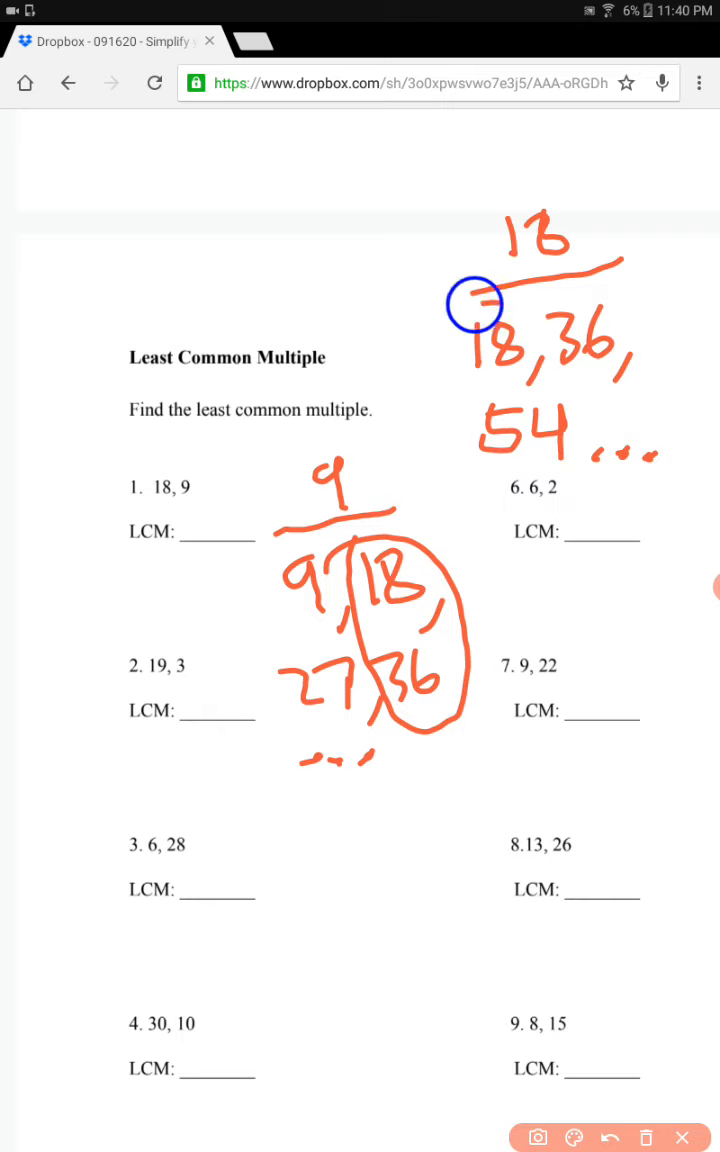
left_click_drag(476, 304, 224, 430)
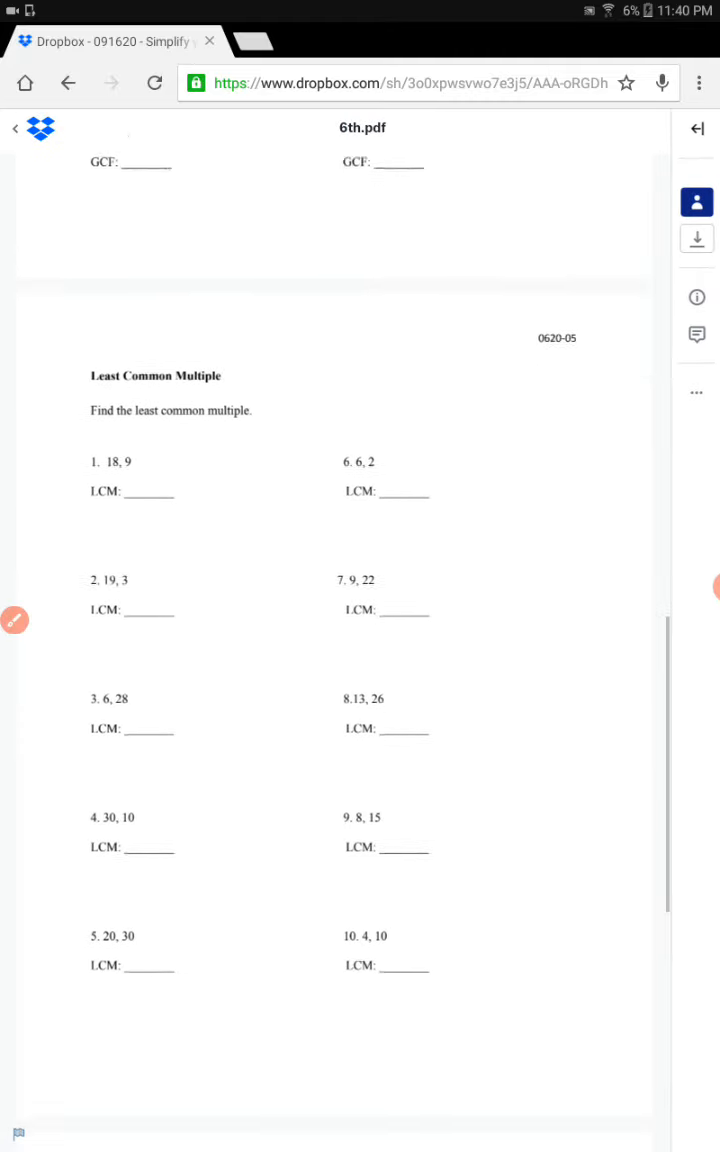
Scroll to Percentage Word Problems, enter drawing mode, and write 40 under problem 1.
scroll("down", 3)
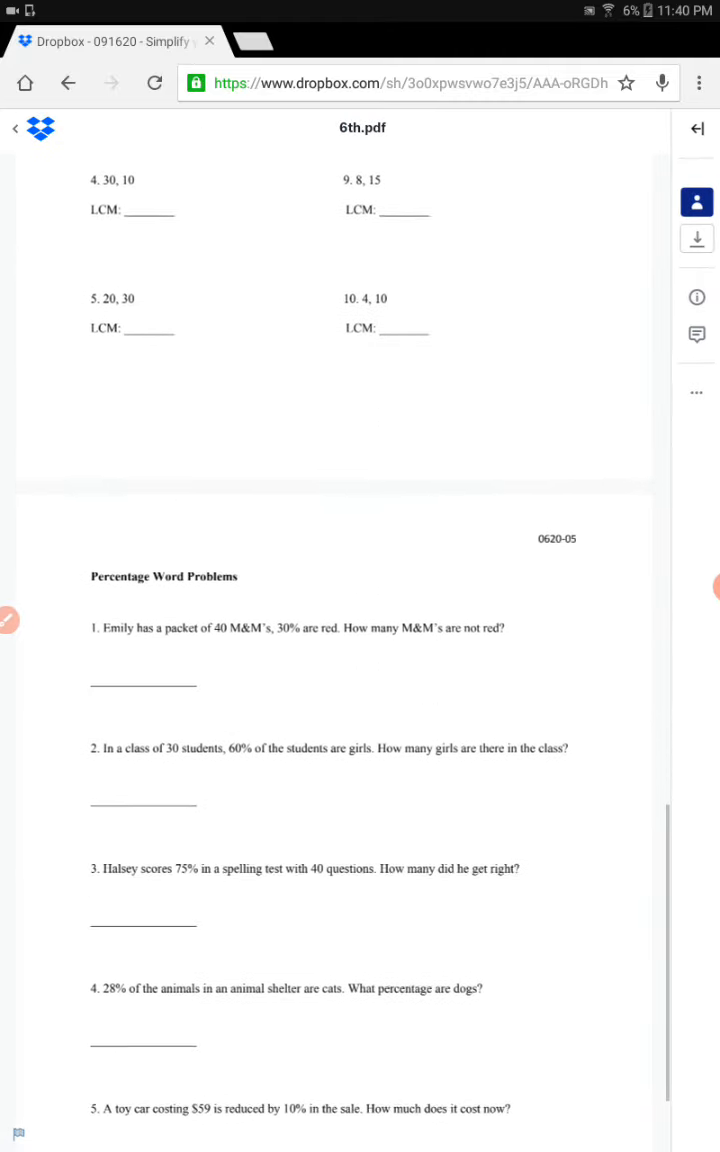
scroll("down", 3)
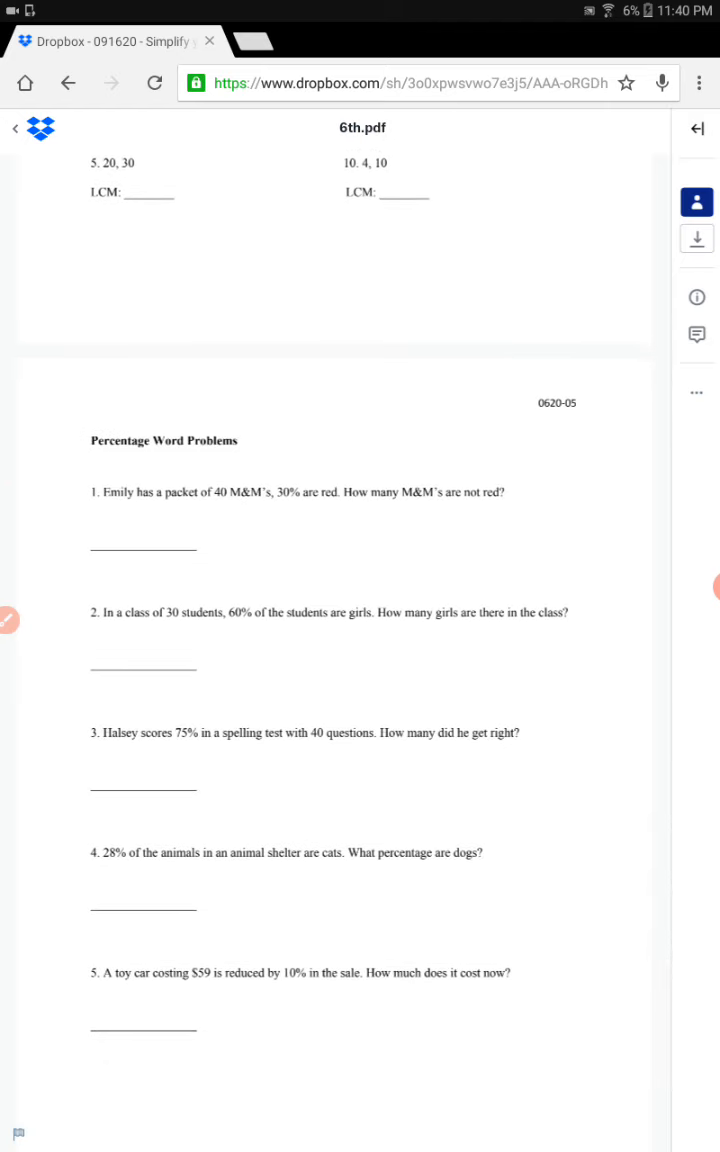
left_click(8, 618)
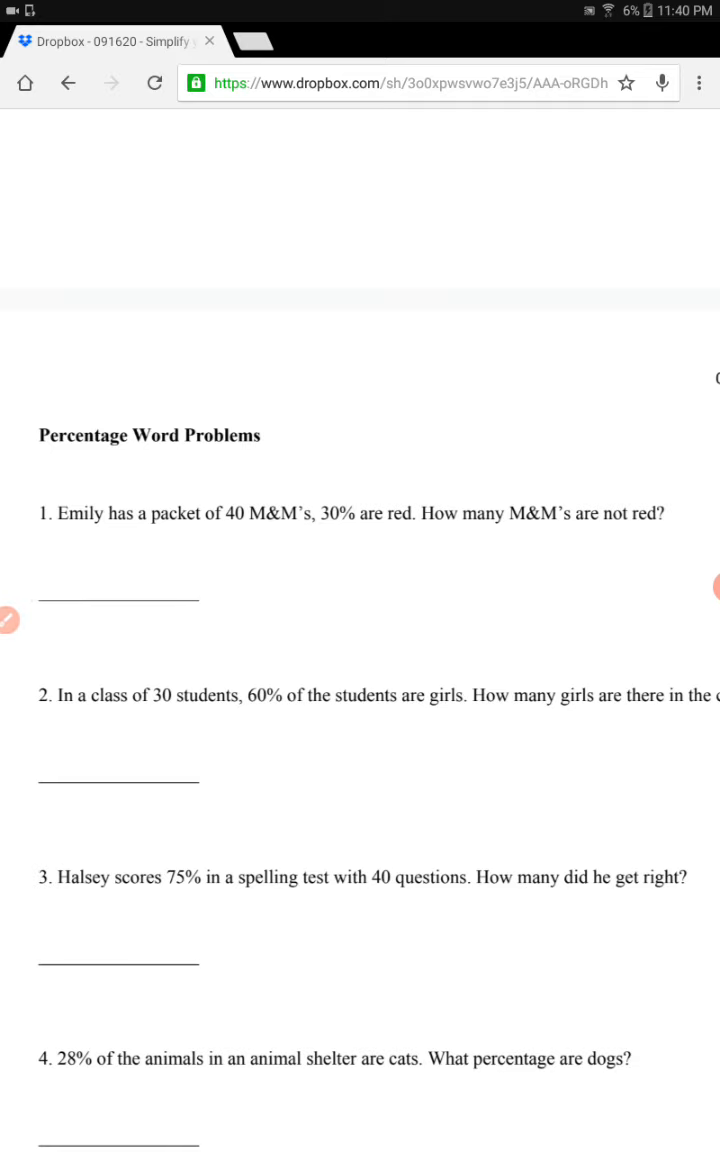
scroll("down", 3)
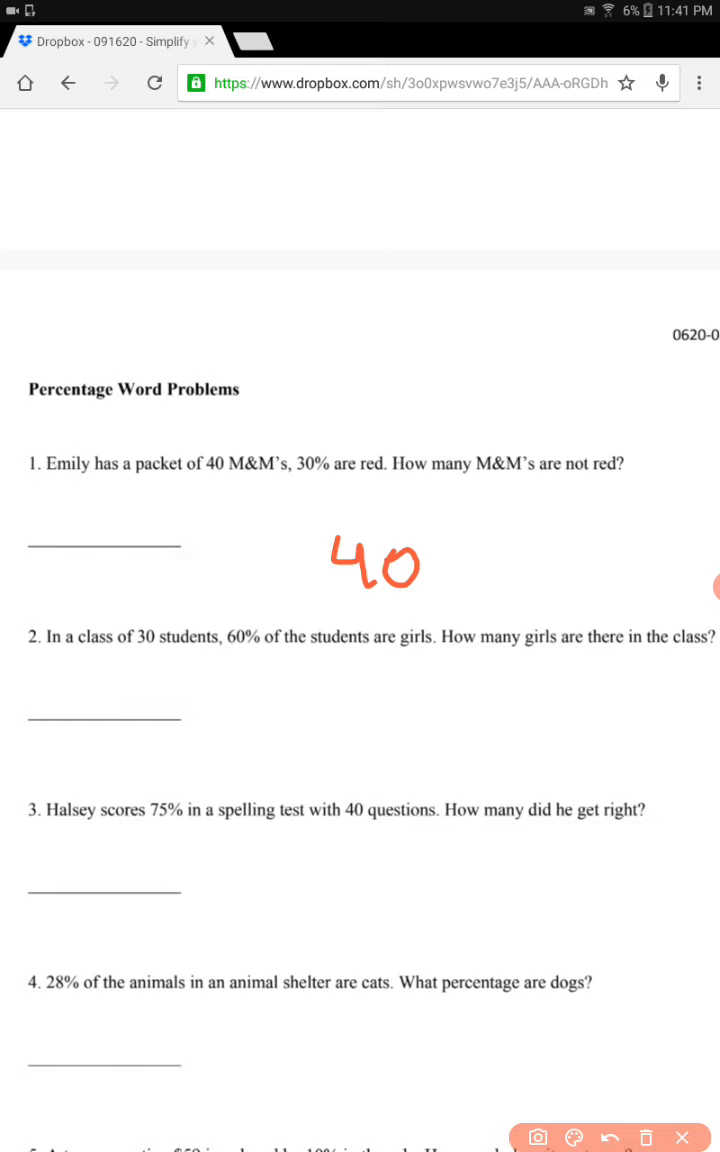
Underline '30% are red' and the question, writing 70% not red = 0.7.
left_click_drag(284, 490, 396, 490)
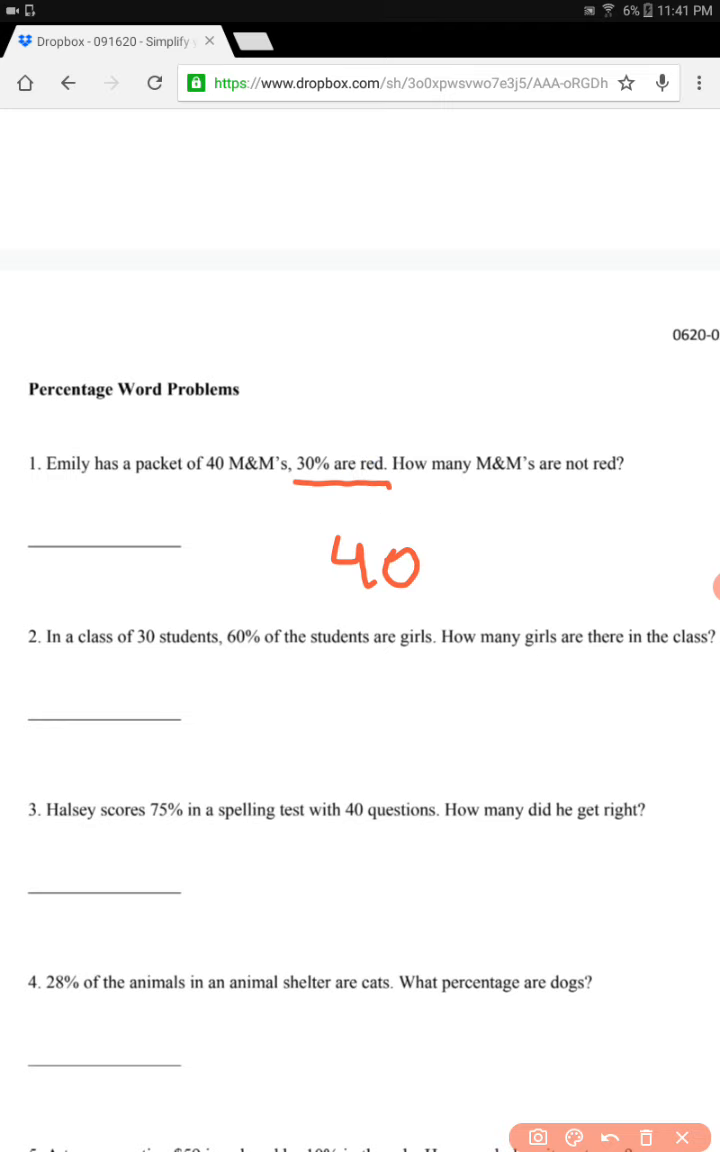
left_click_drag(396, 488, 620, 488)
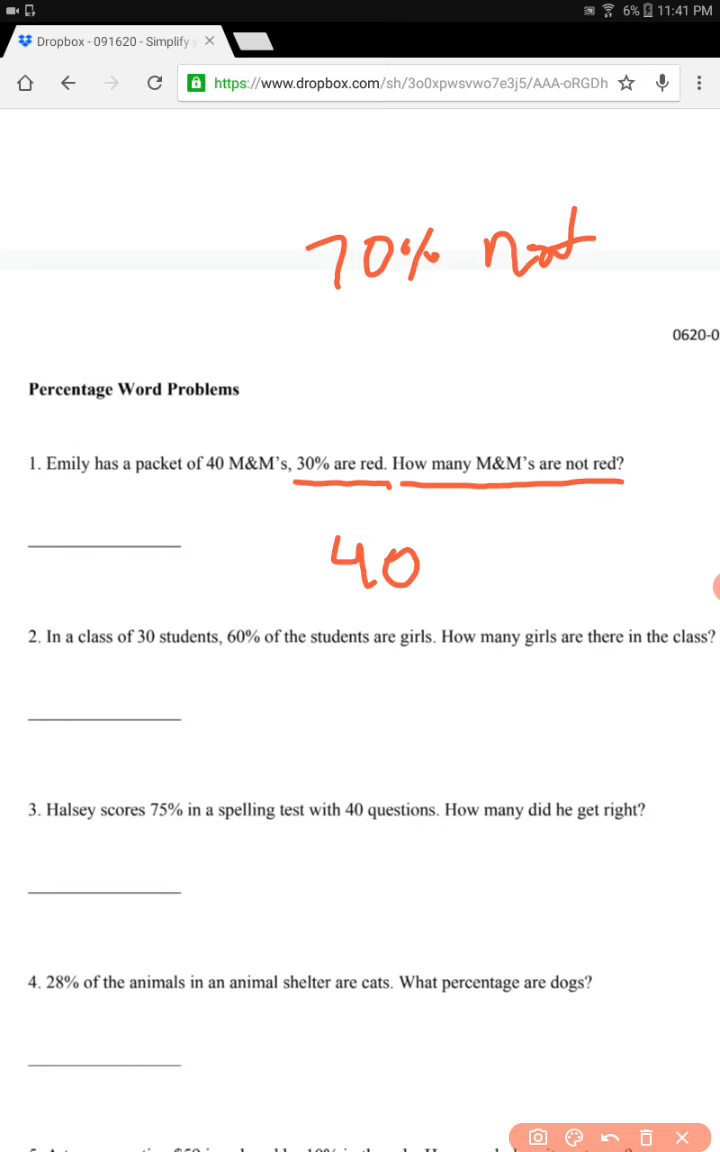
left_click_drag(596, 250, 690, 250)
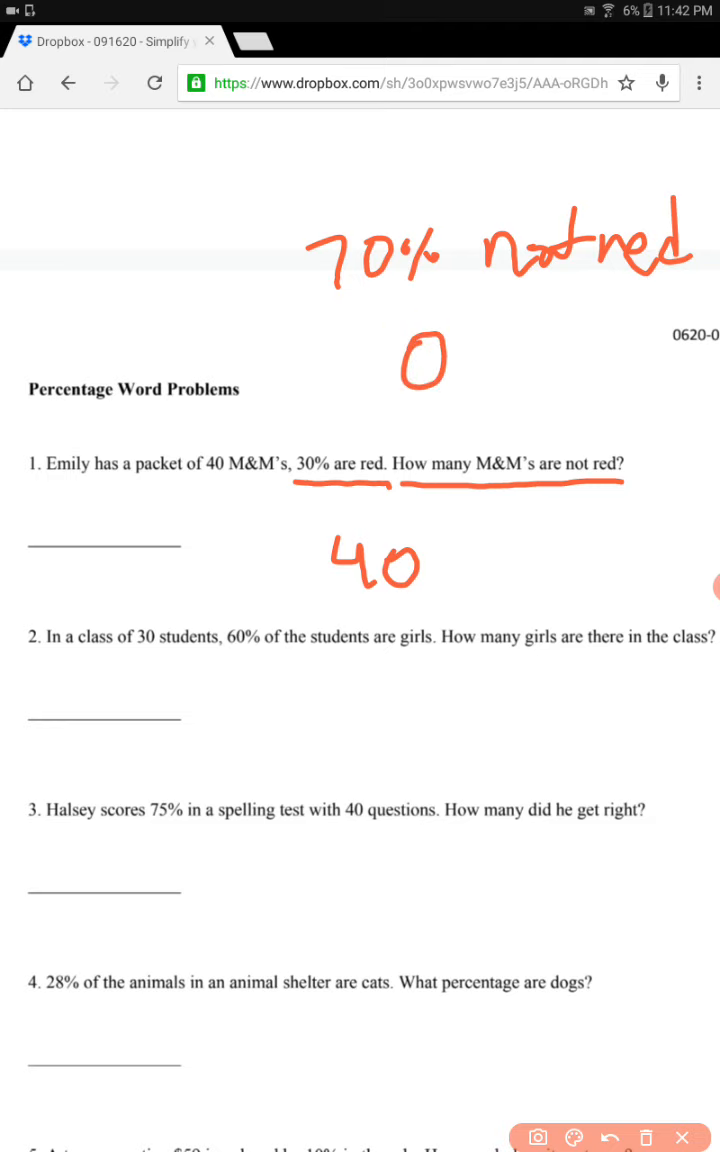
left_click_drag(440, 360, 496, 370)
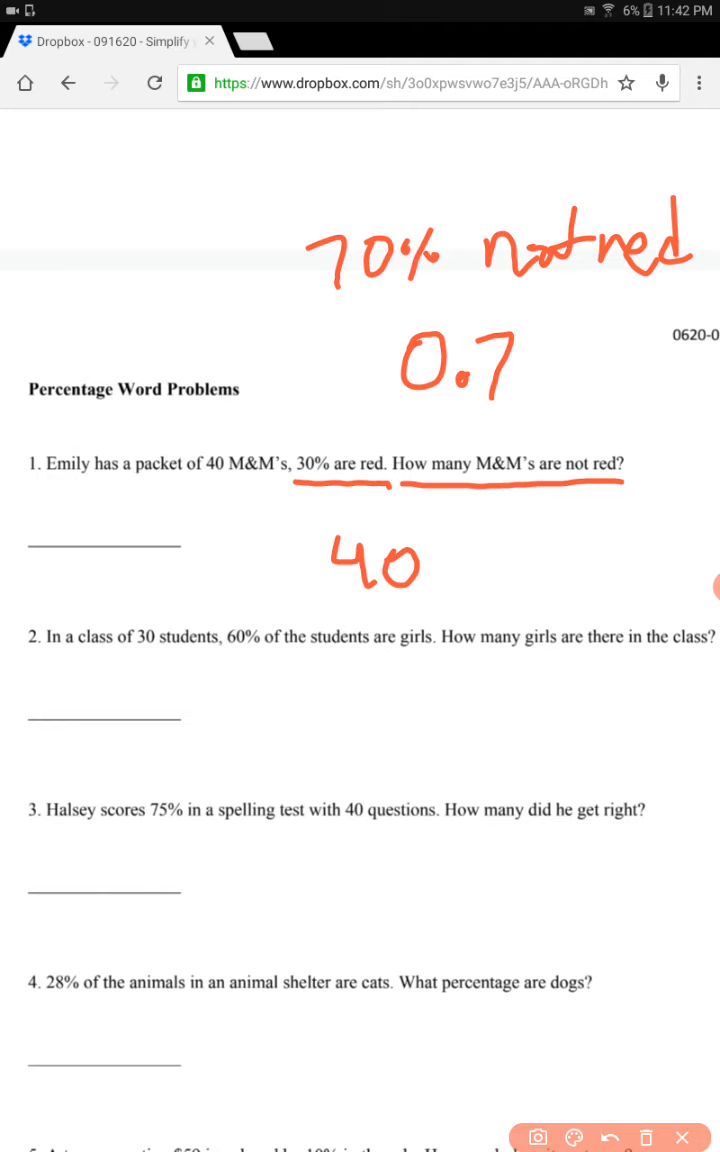
Underline 'packet of 40' and write 0.7 x 40 =, then leave markup without keeping it.
left_click_drag(144, 484, 270, 484)
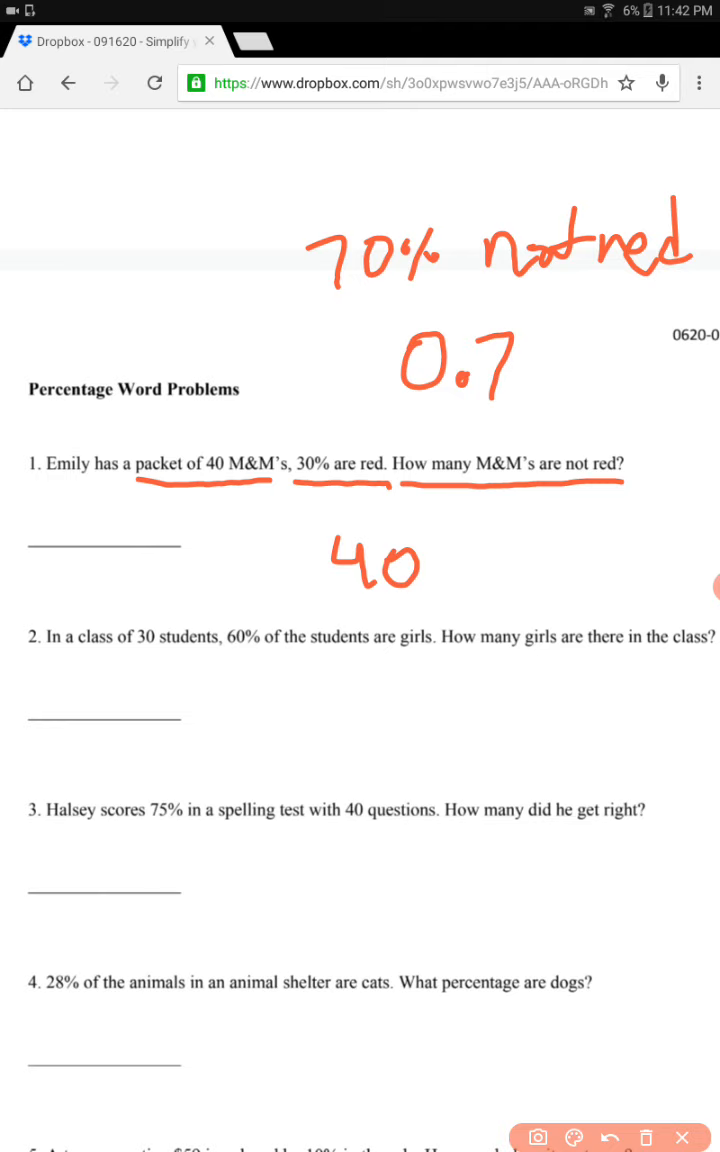
left_click_drag(230, 560, 270, 580)
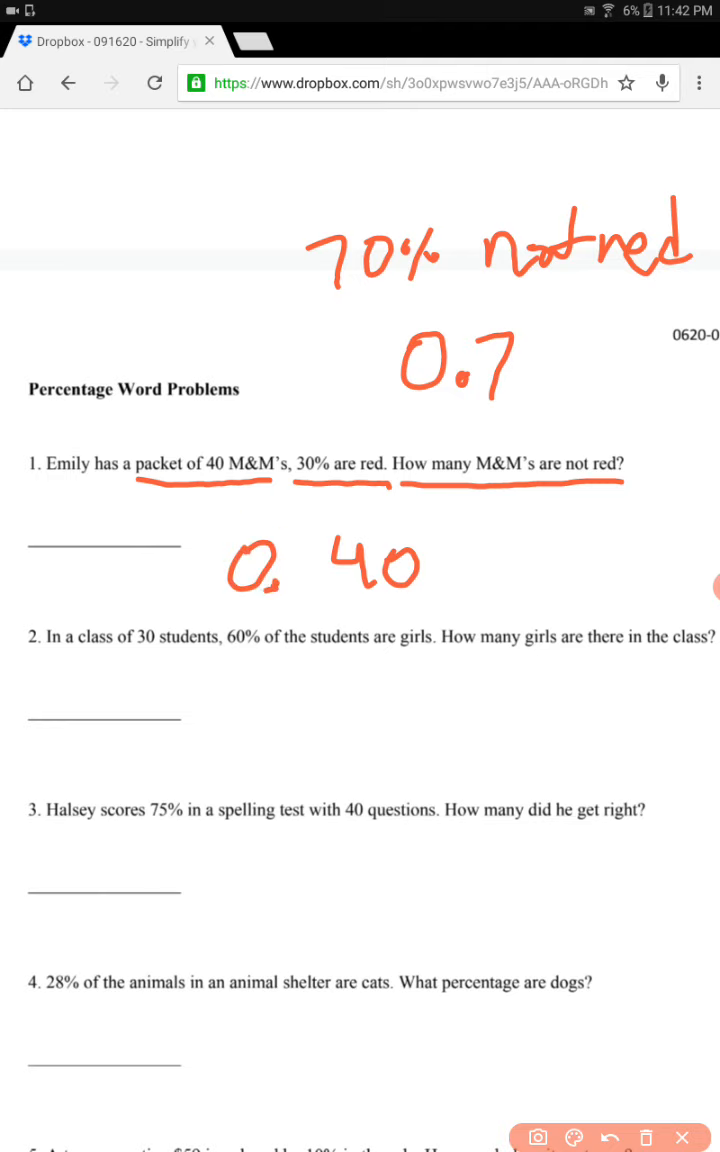
left_click_drag(290, 560, 330, 600)
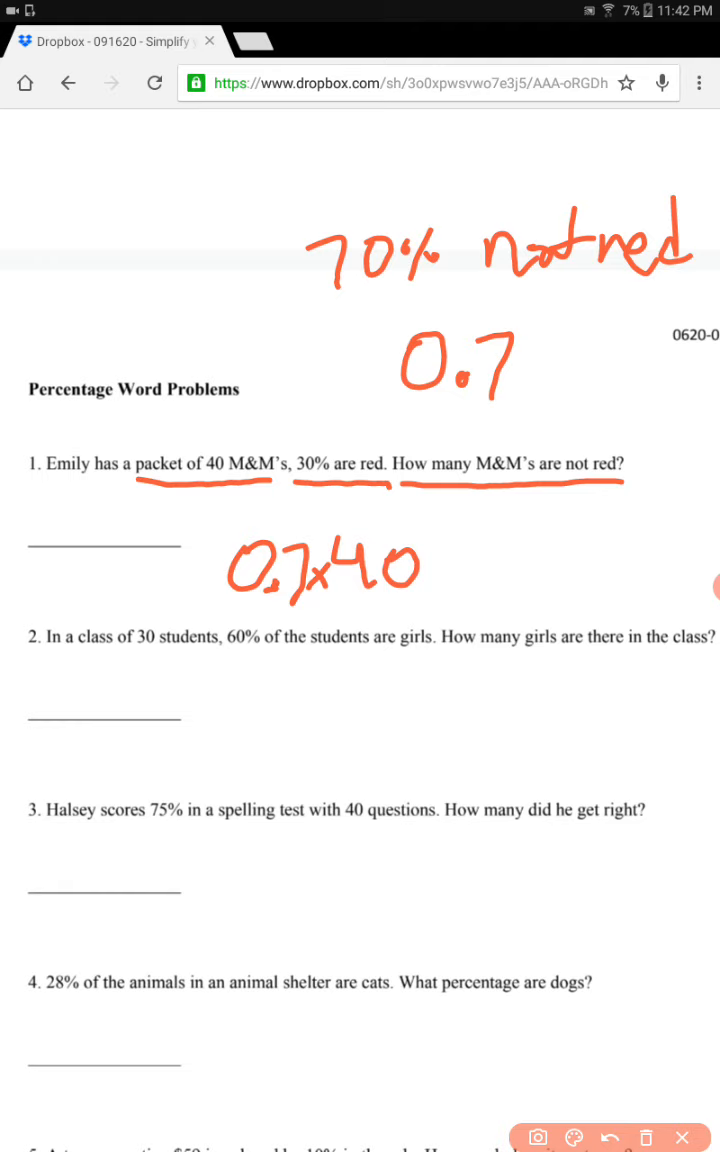
left_click_drag(424, 568, 450, 568)
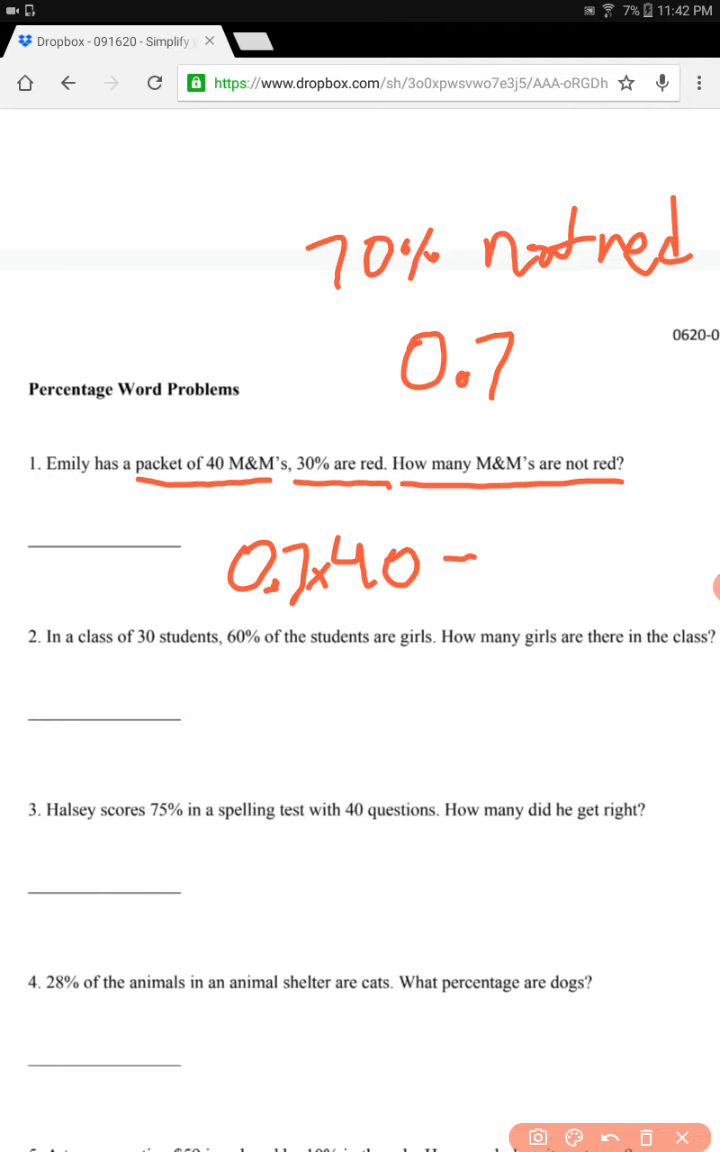
left_click_drag(490, 560, 560, 560)
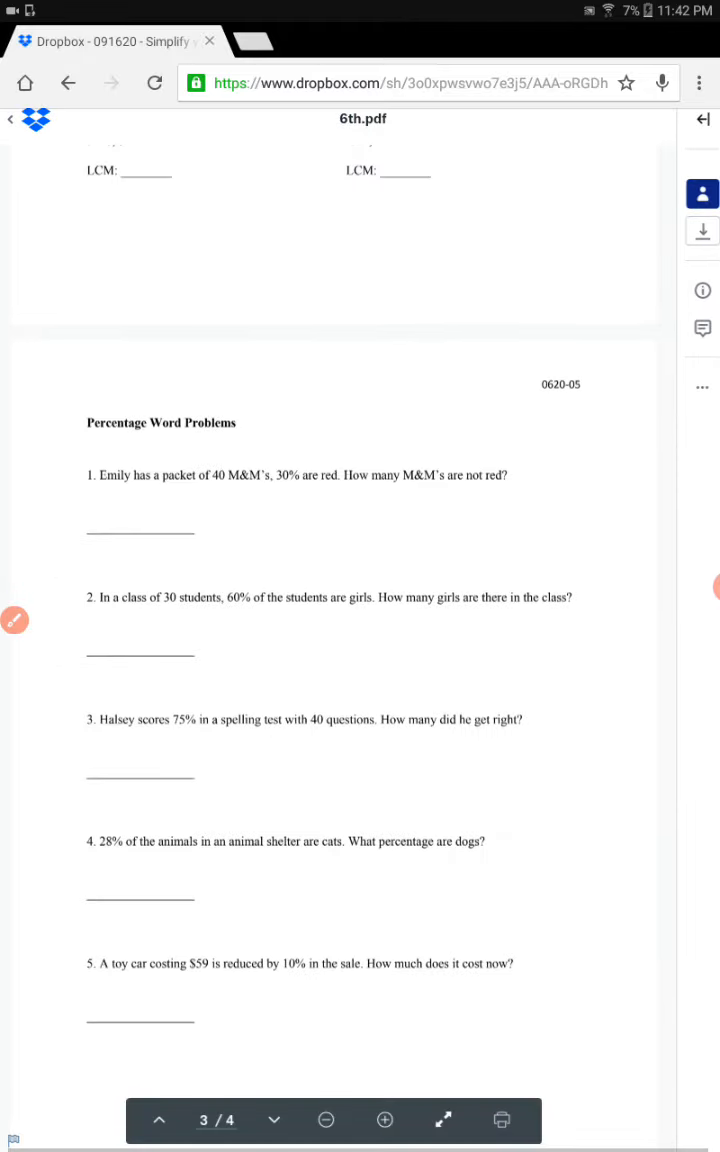
Underline problem 2's 60% and question, writing 0.6 and 0.6 × 30.
scroll("down", 3)
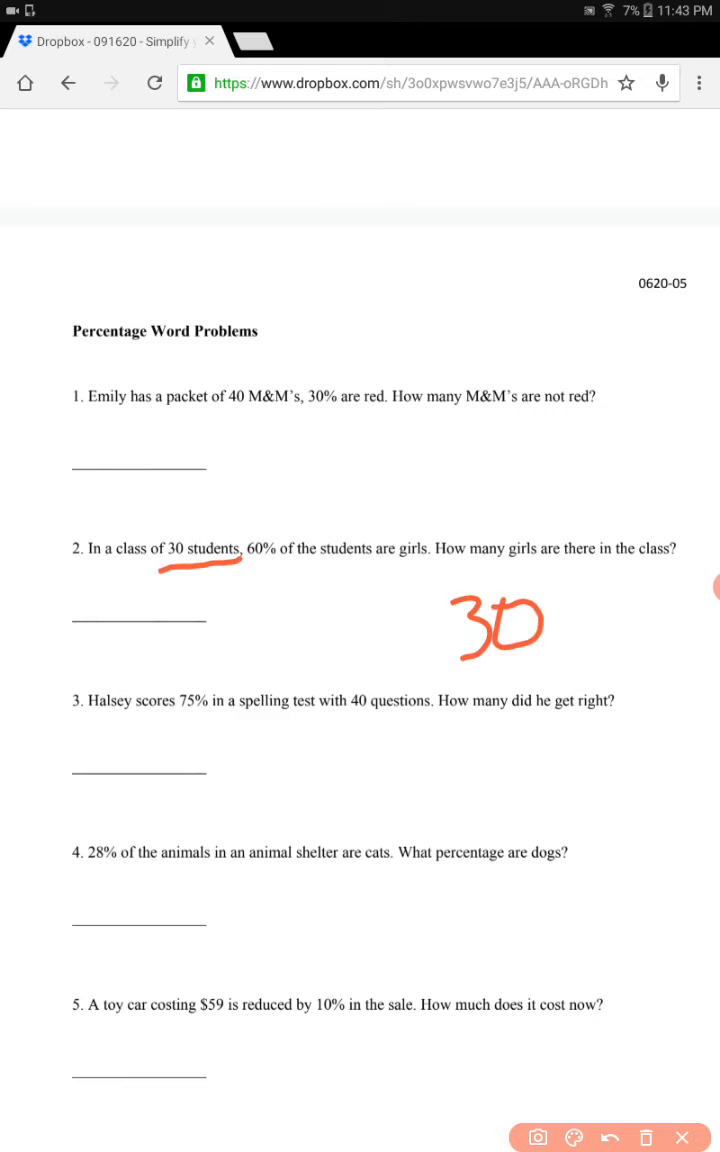
left_click_drag(250, 568, 296, 568)
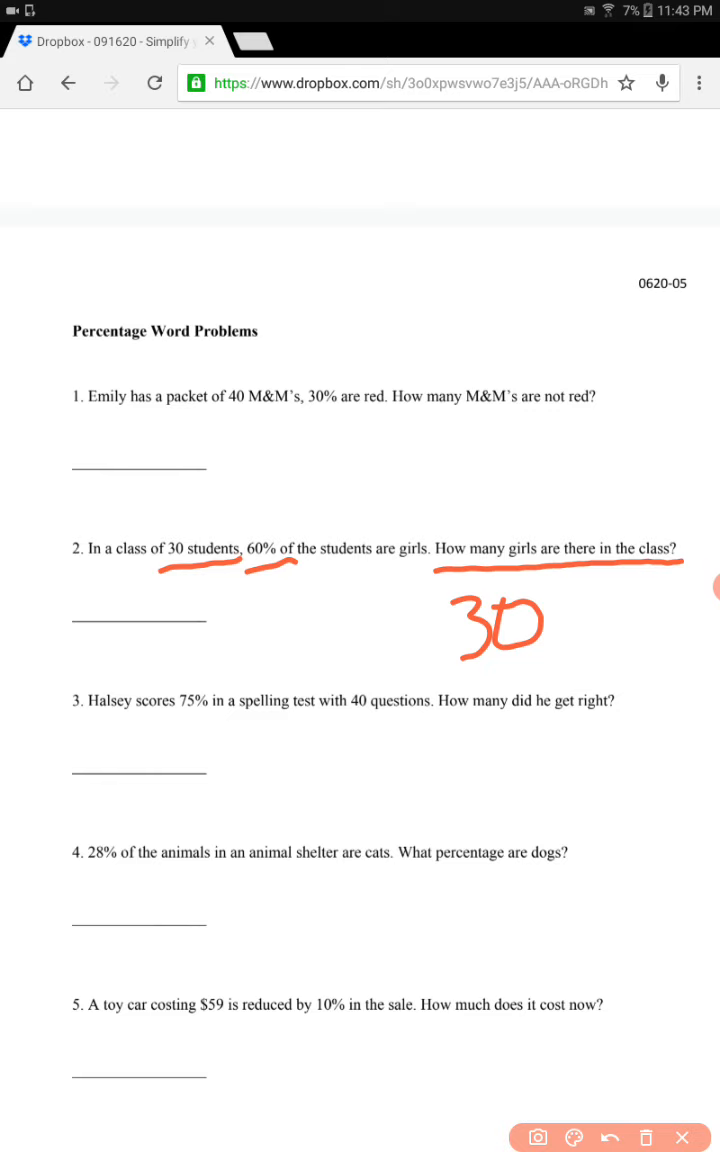
left_click_drag(310, 490, 310, 544)
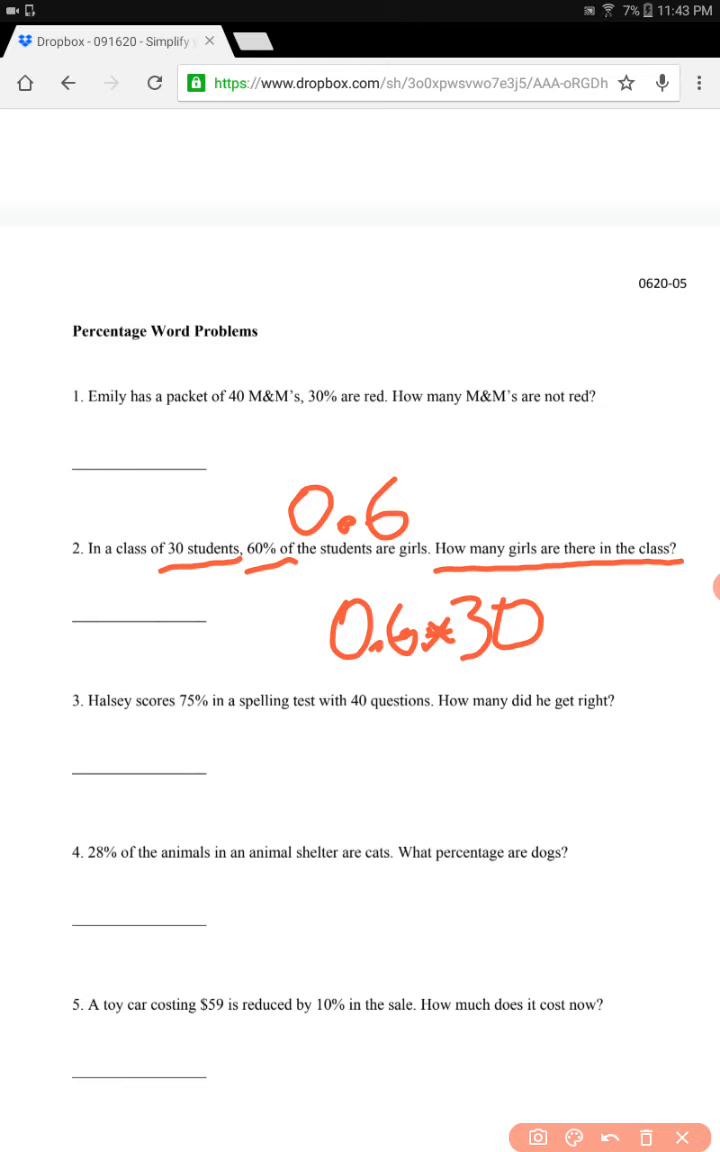
Return to the 091620 folder and open 6th answers.pdf.
left_click_drag(556, 620, 580, 620)
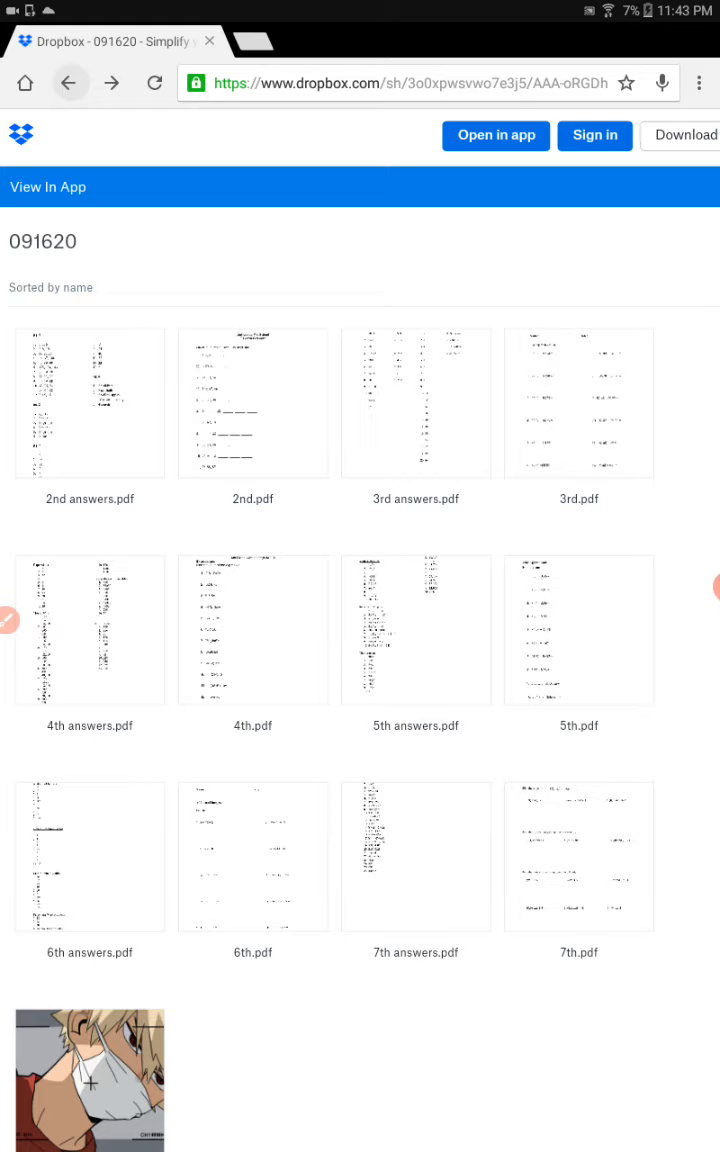
left_click(90, 856)
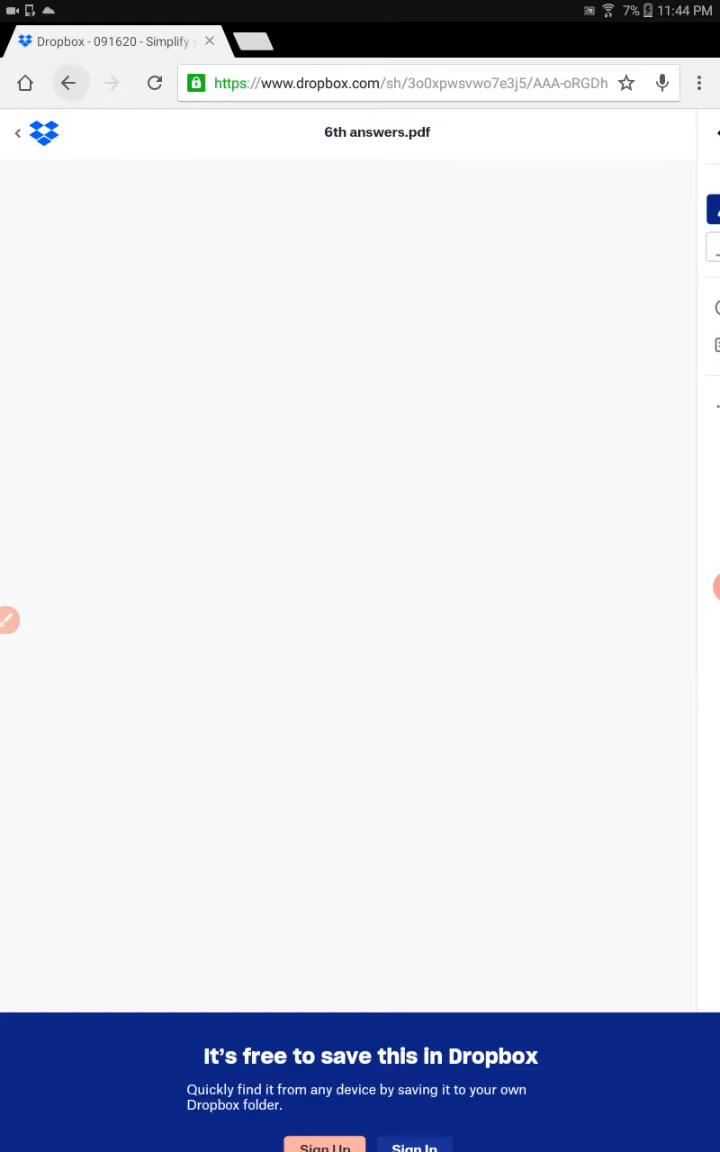